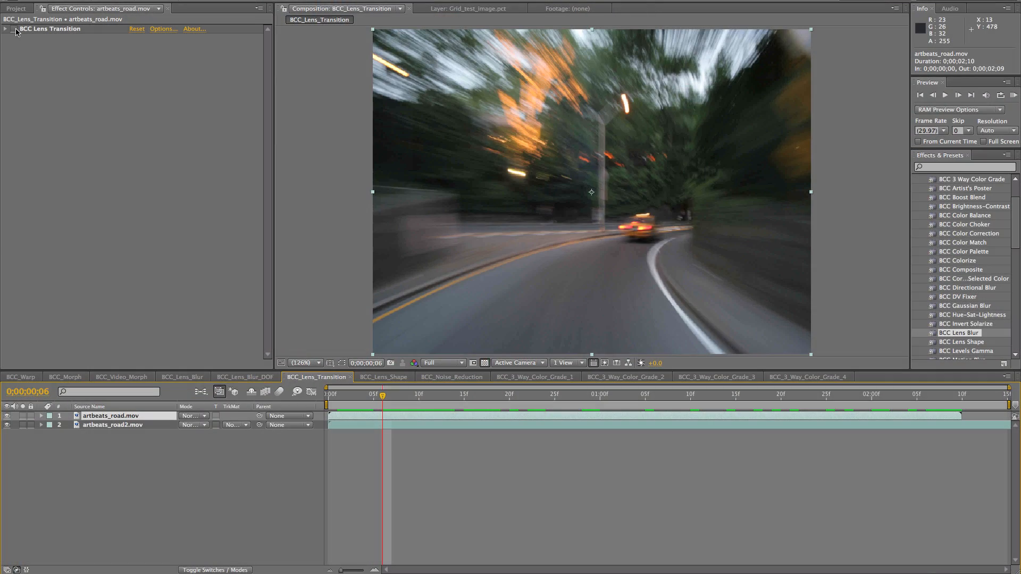
Reveal the BCC Lens Transition parameters, a Soft Light dissolve into artbeats_road2.mov.
left_click(600, 395)
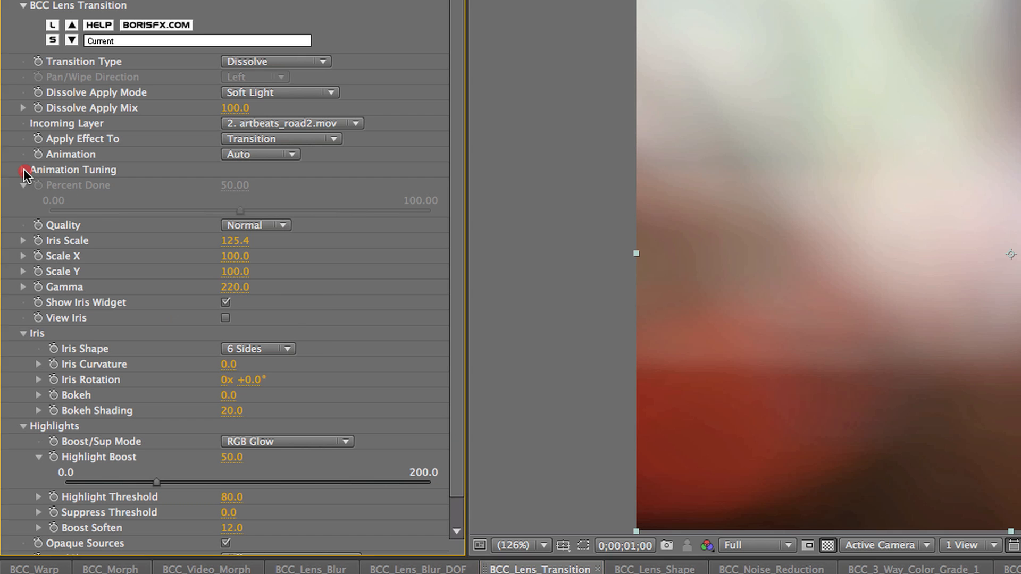
Set Animation Tuning to Hold In 14.9, Hold Out 8.5, Ease In 33.8, Ease Out 48.3 with the ease curve shown.
left_click(21, 170)
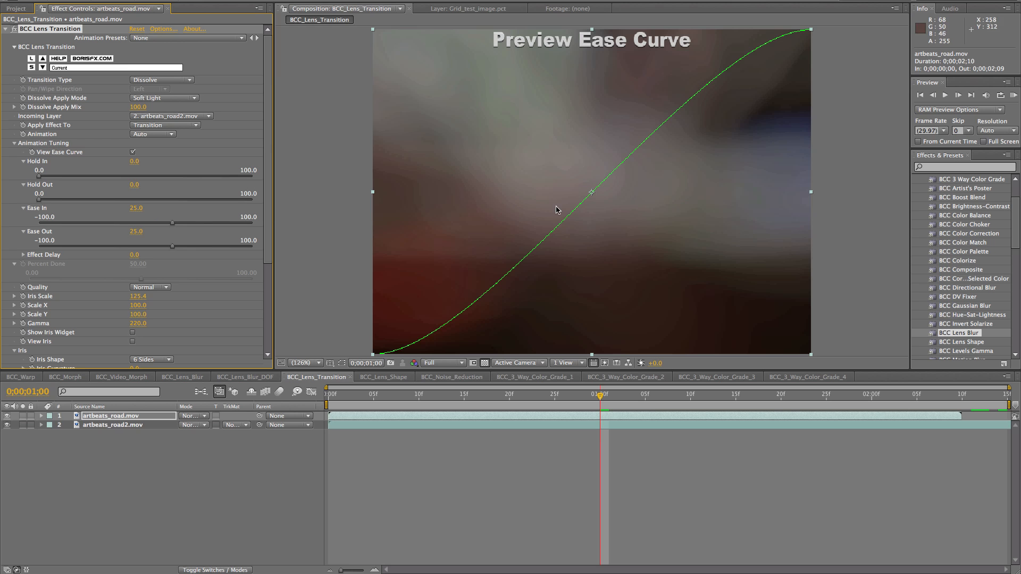
mouse_move(657, 148)
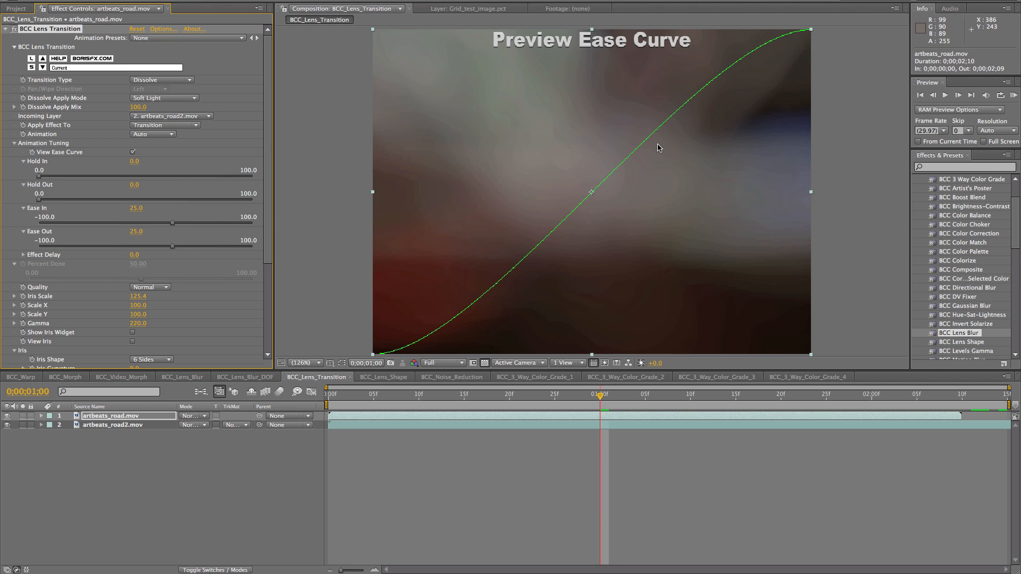
left_click_drag(40, 174, 67, 174)
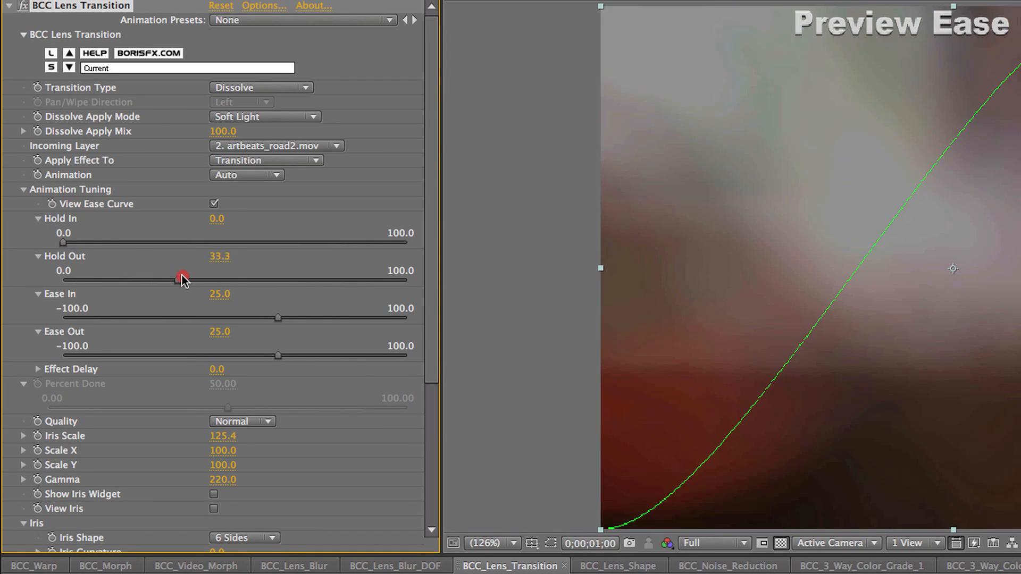
left_click_drag(182, 280, 62, 279)
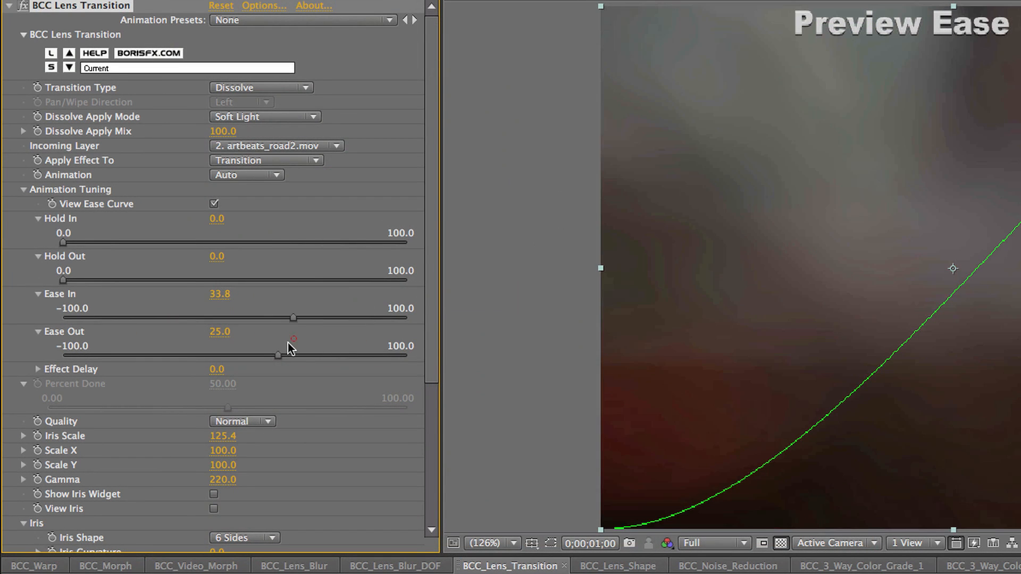
left_click_drag(281, 355, 318, 355)
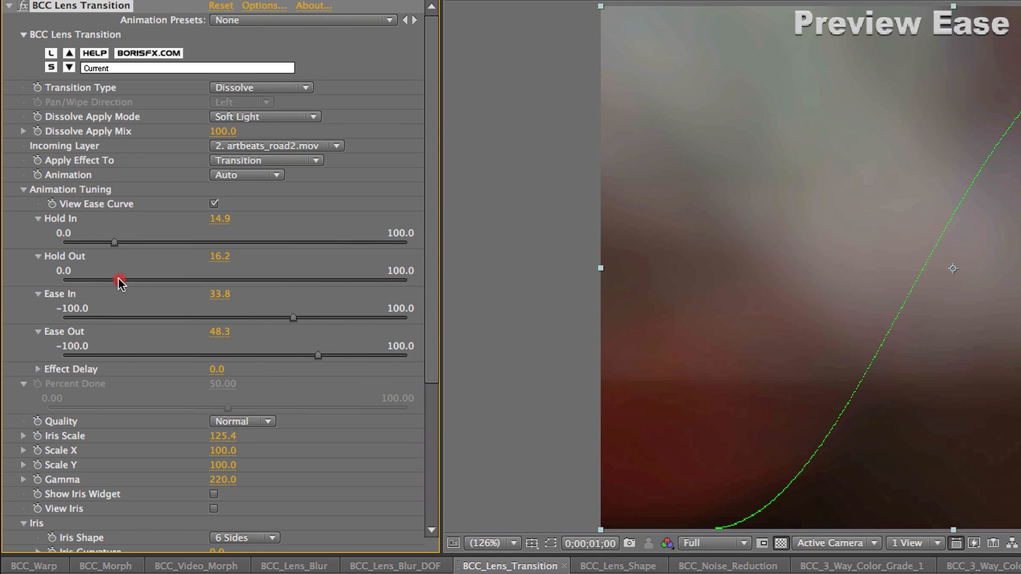
left_click_drag(119, 280, 83, 280)
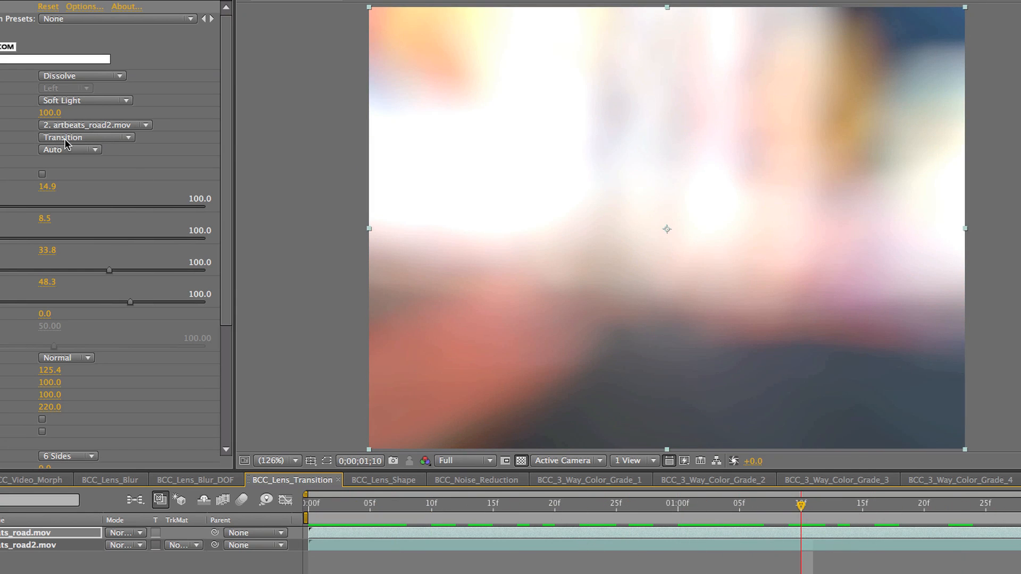
Keep automatic animation and set Apply Effect To to Reveal Layer, then preview the transition.
left_click(71, 148)
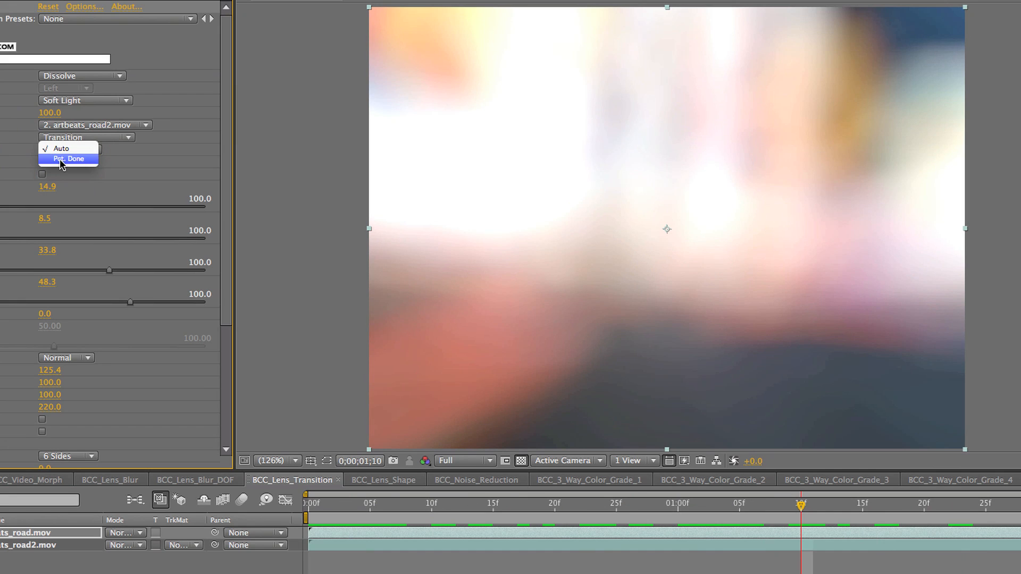
left_click(61, 149)
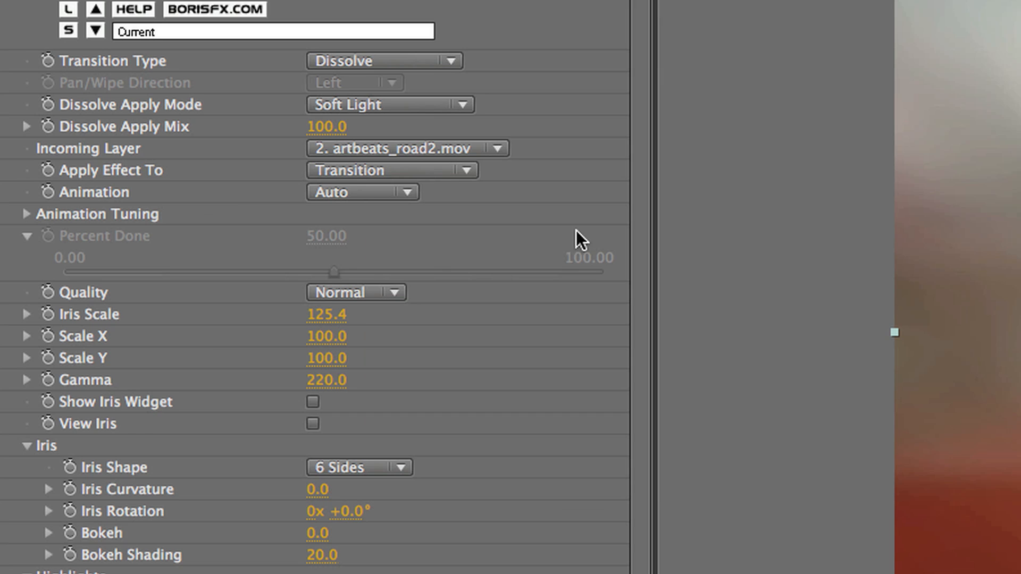
left_click(391, 170)
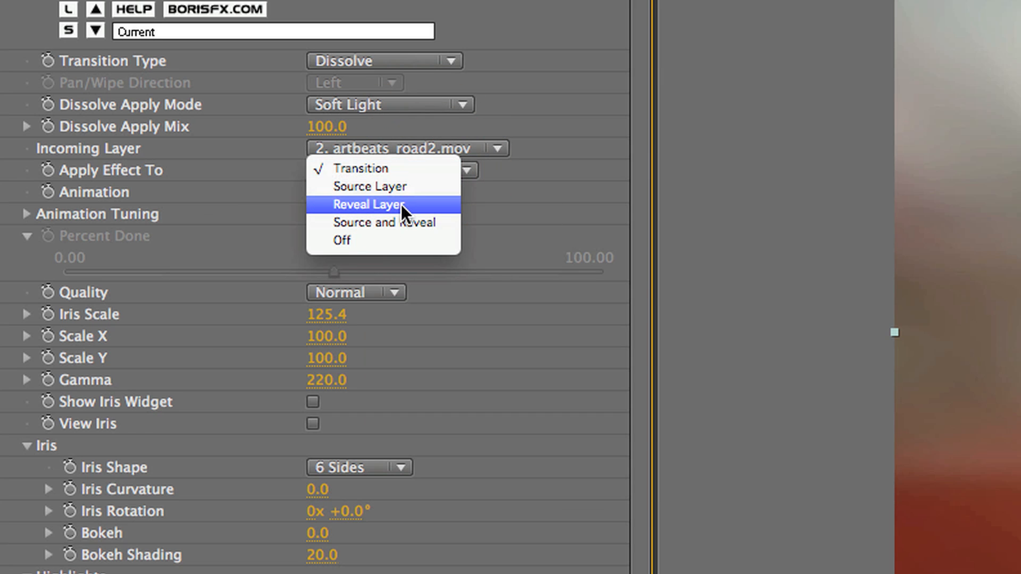
left_click(369, 205)
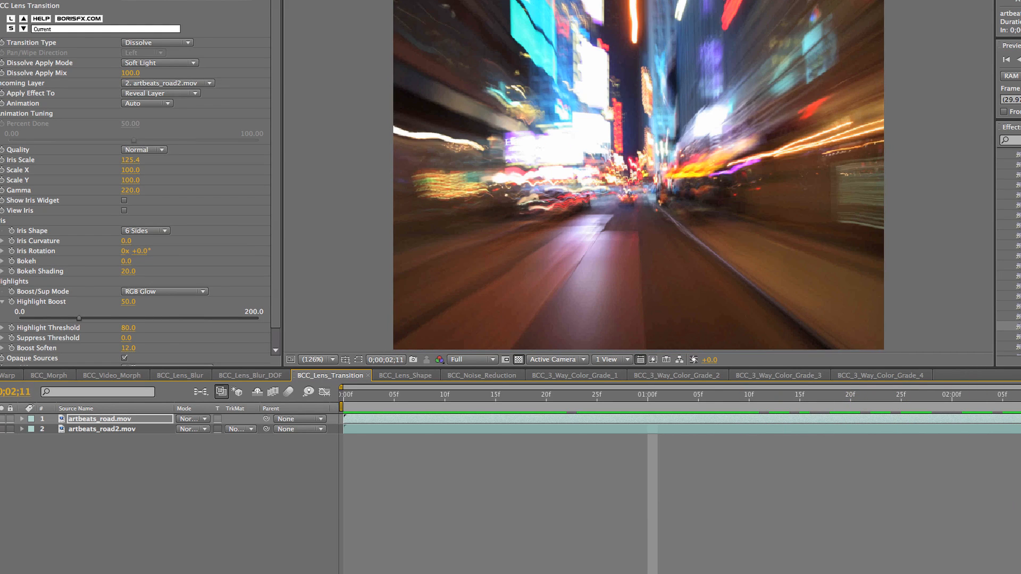
left_click(616, 395)
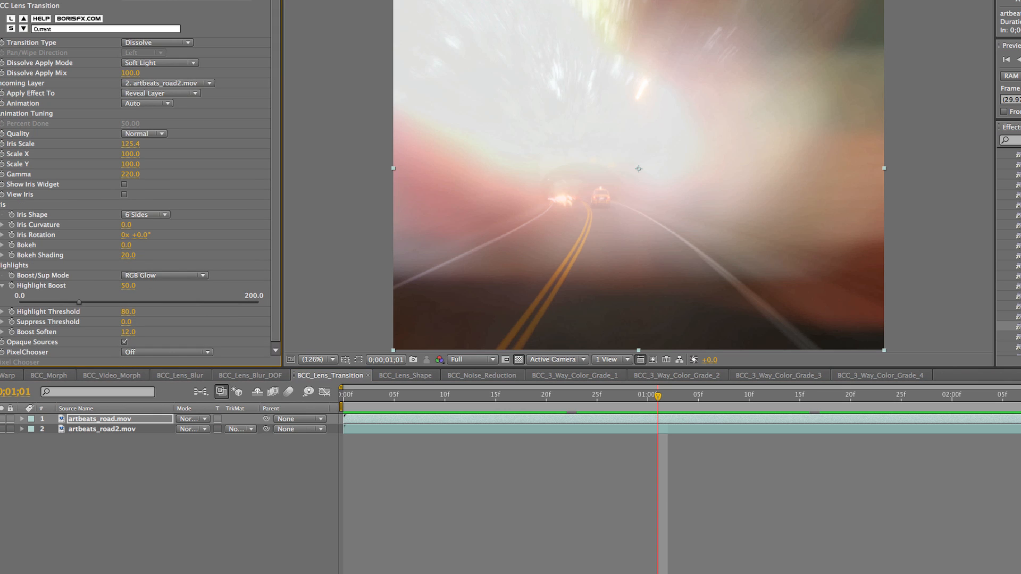
mouse_move(155, 94)
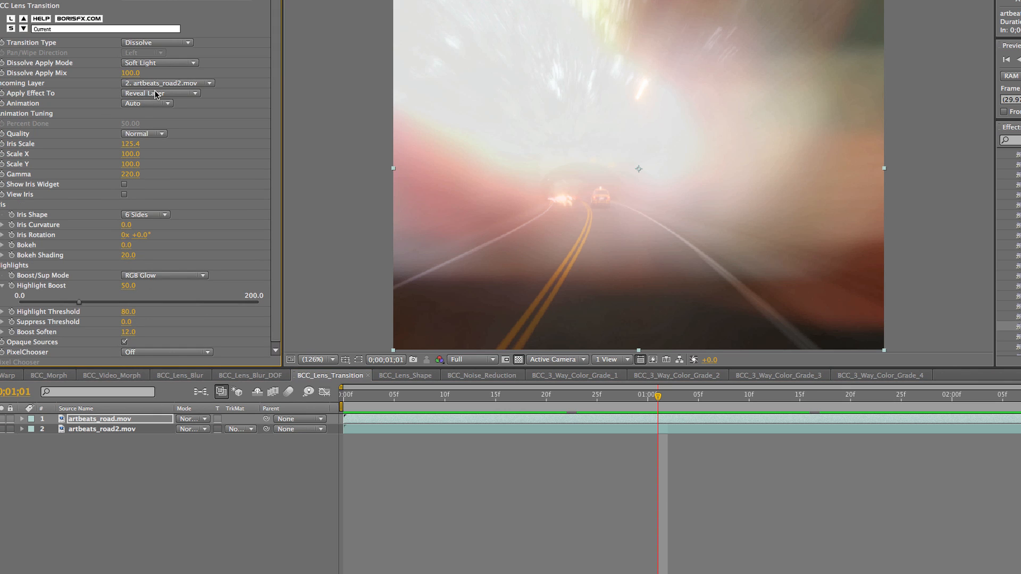
left_click(159, 93)
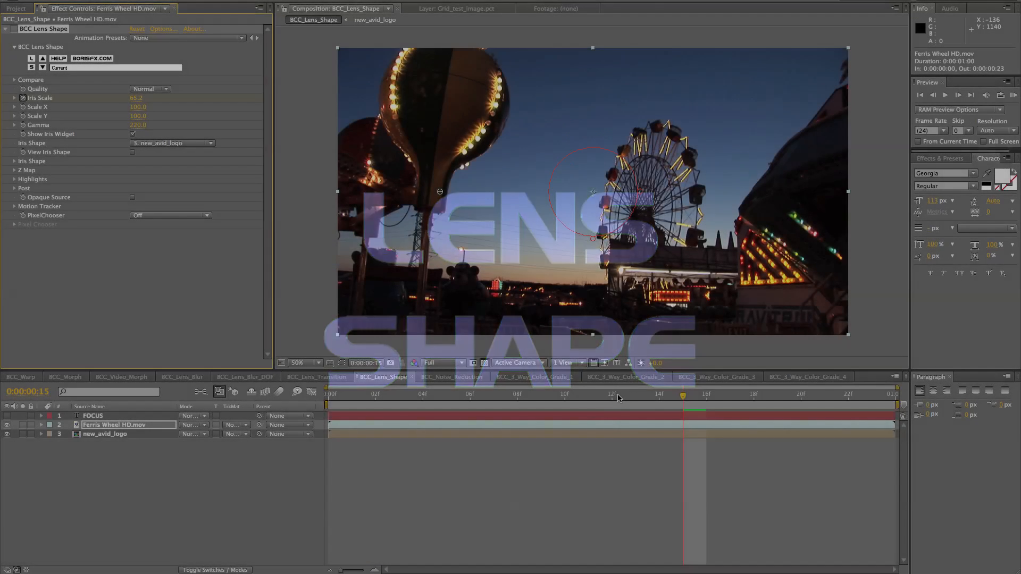
Scale the lens blur iris to 73.9 and take the iris shape from the 1. FOCUS layer.
left_click(635, 394)
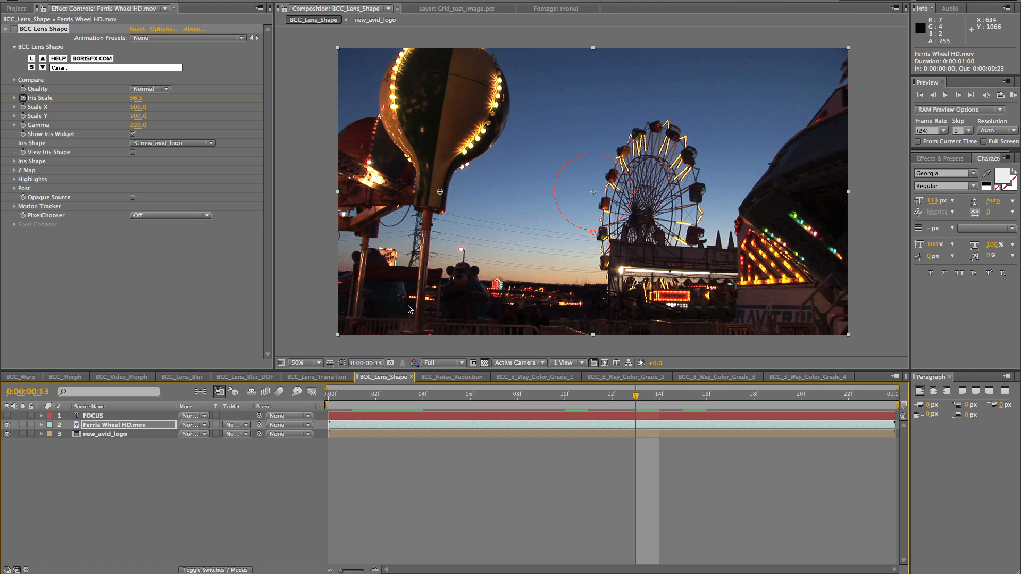
mouse_move(42, 181)
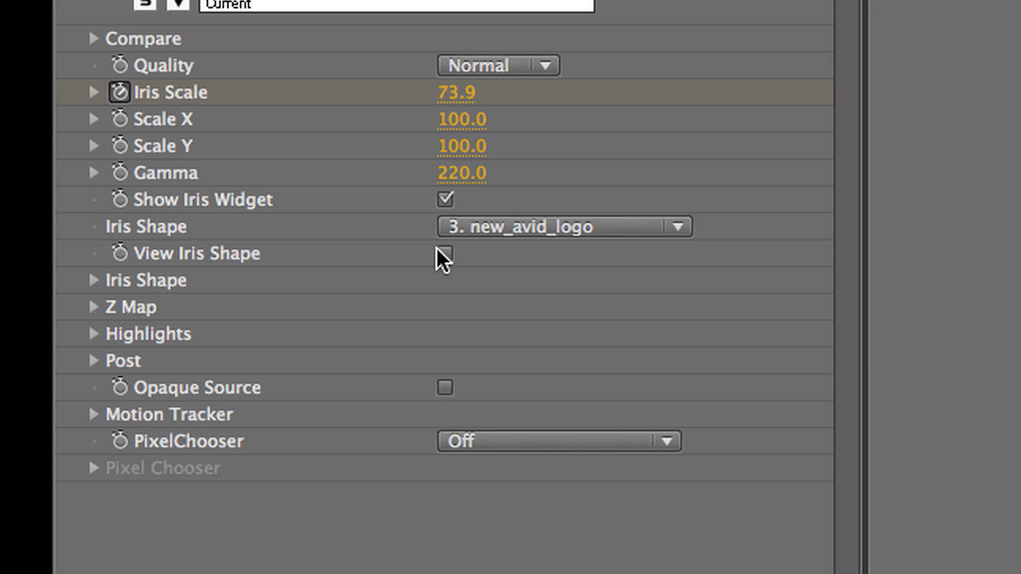
left_click(444, 253)
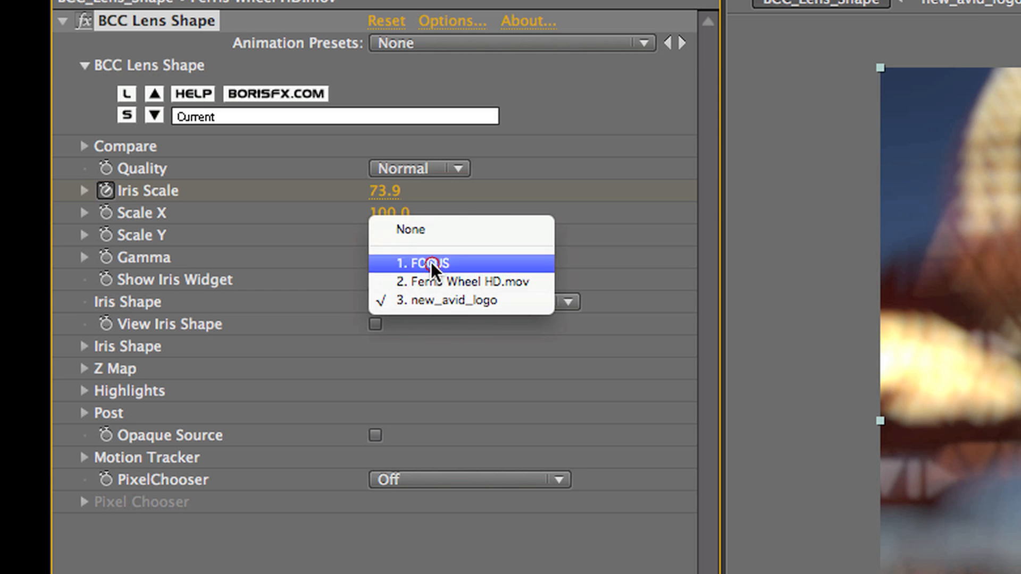
left_click(422, 262)
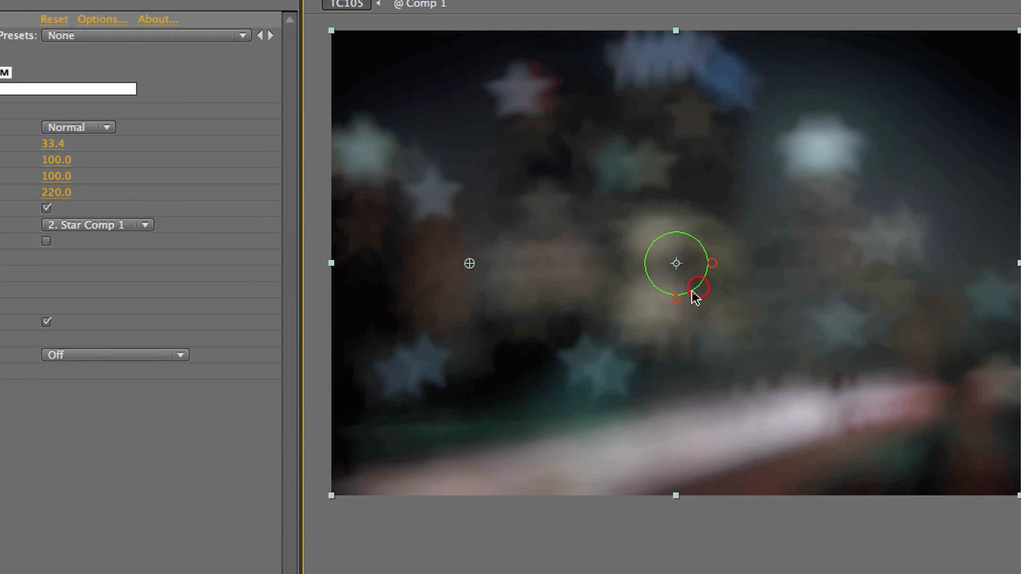
Swap the iris shape from Star Comp 1 to layer 3.
left_click(97, 224)
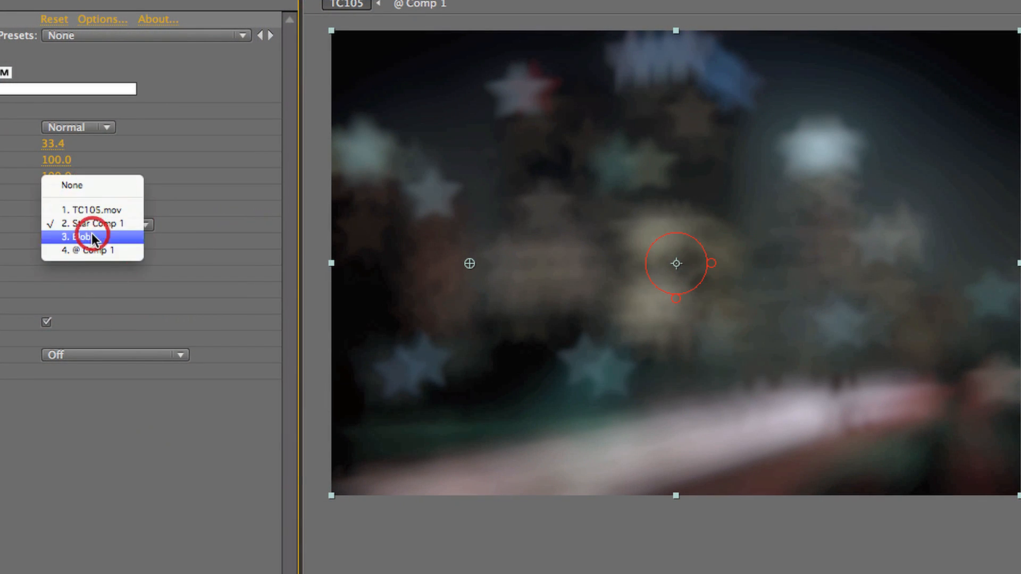
left_click(83, 236)
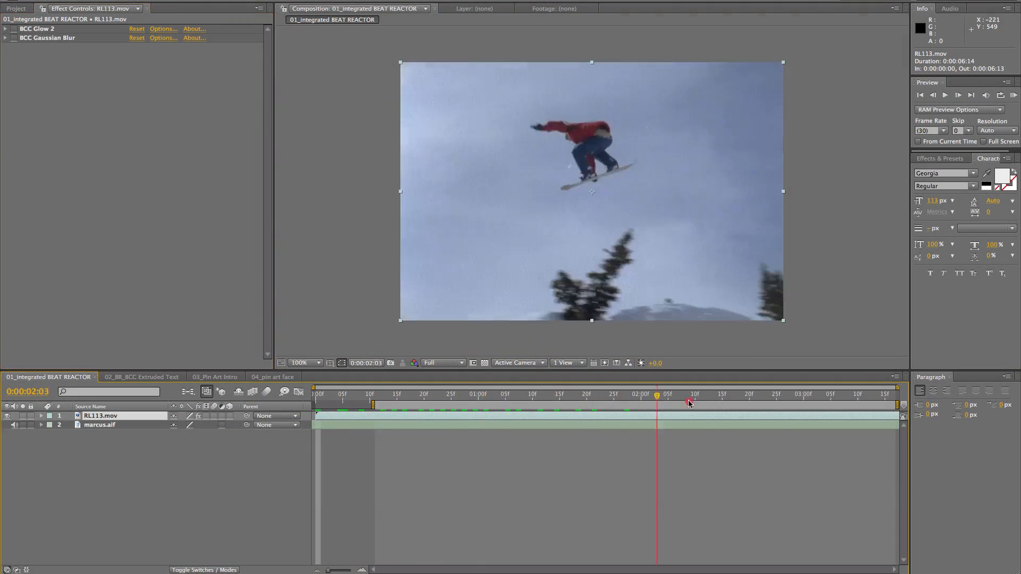
Switch to the 01_integrated BEAT REACTOR comp and return the snowboard clip to its first frame.
left_click(640, 395)
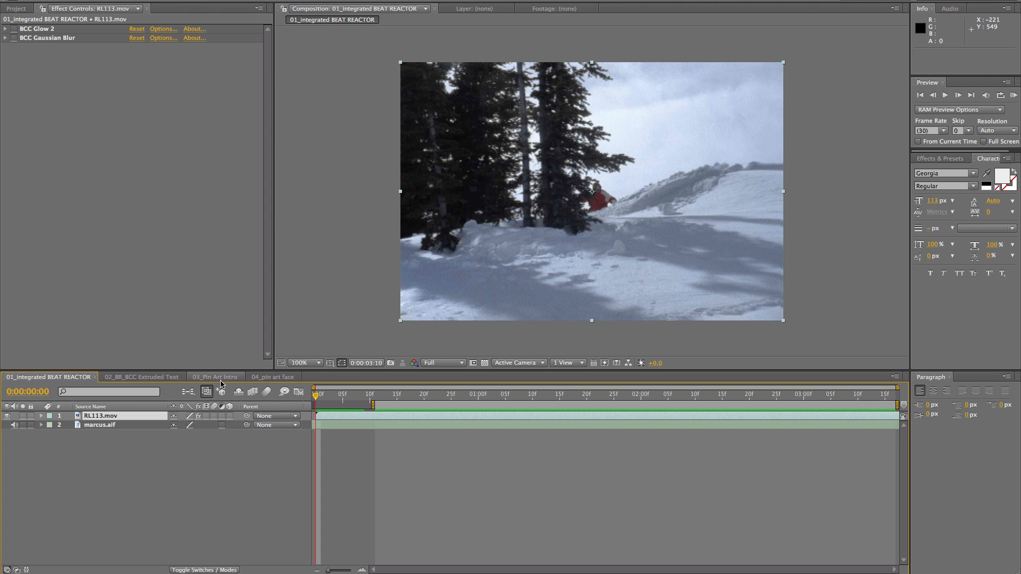
left_click(401, 393)
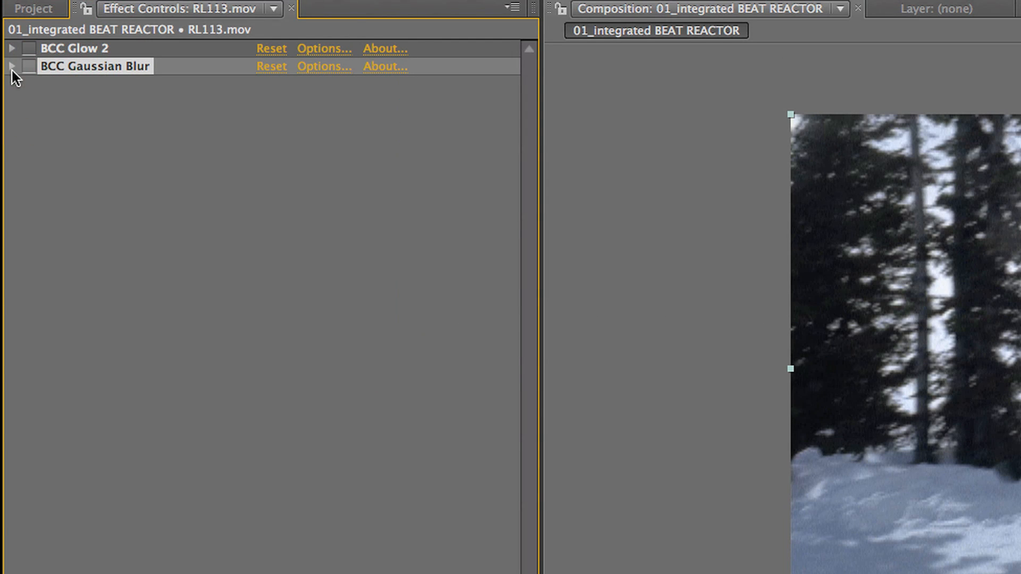
Expand BCC Gaussian Blur's Beat Reactor and set Show Graph to Yes over the snowboard clip.
left_click(27, 66)
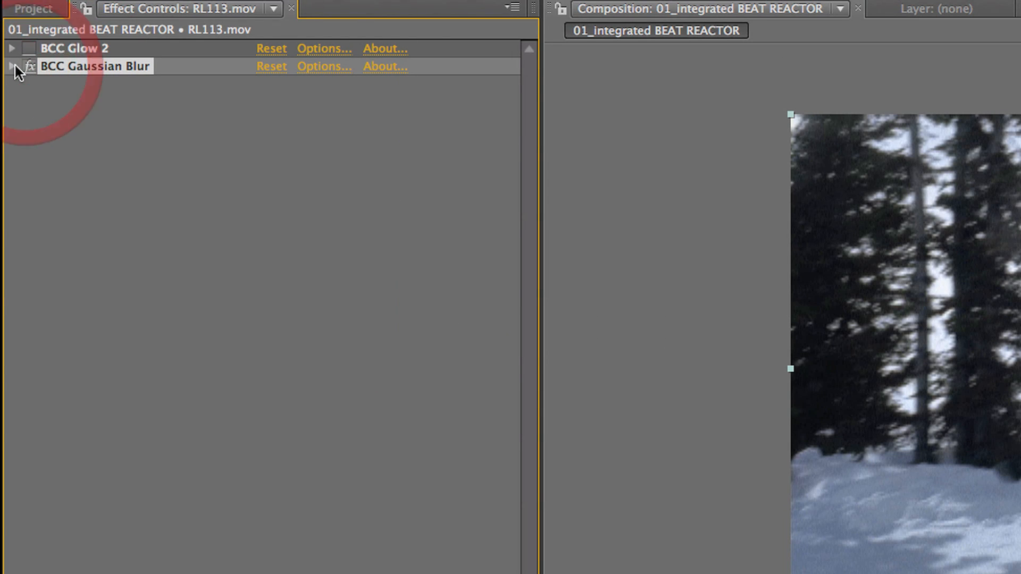
left_click(12, 66)
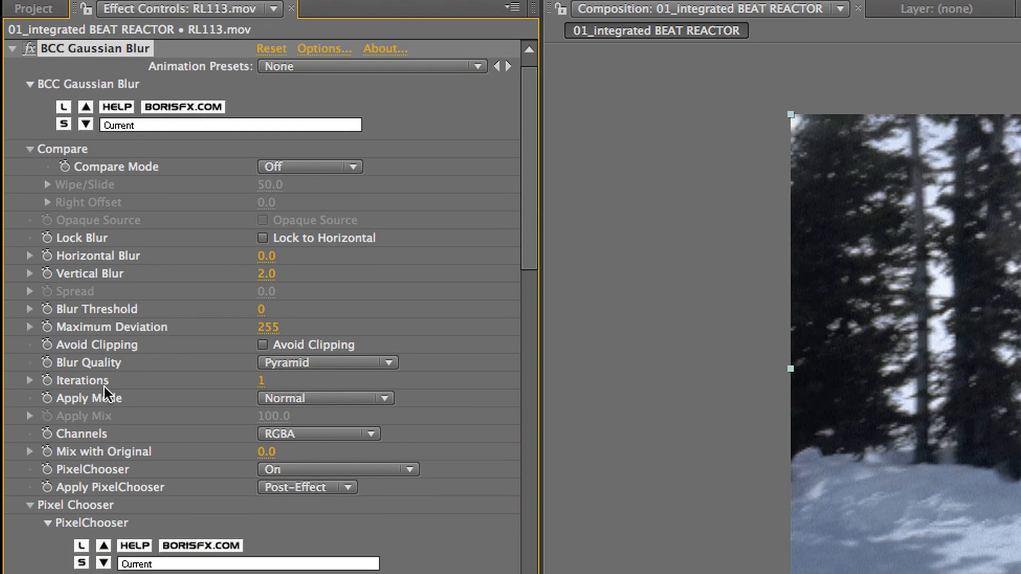
mouse_move(107, 364)
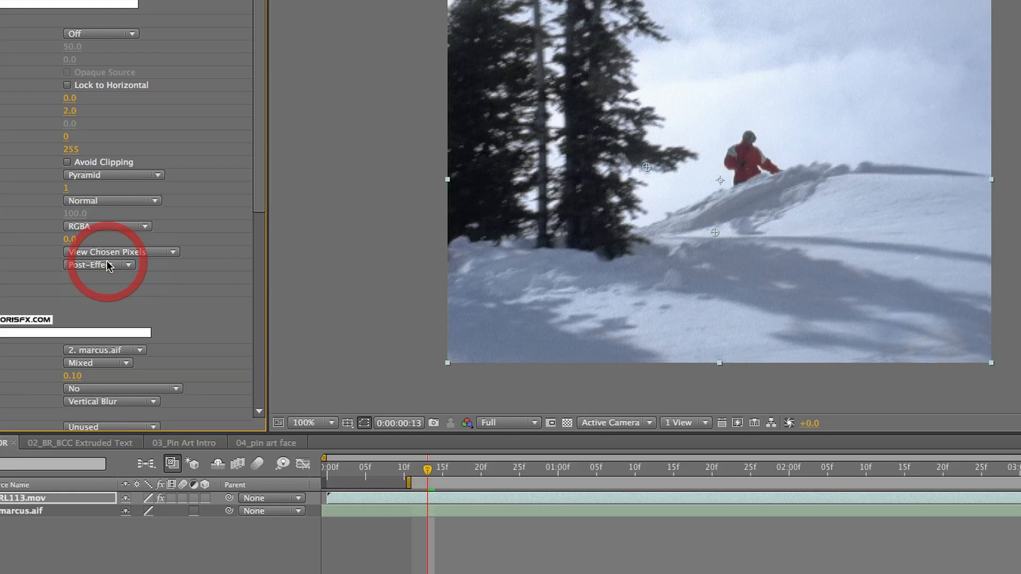
left_click(586, 467)
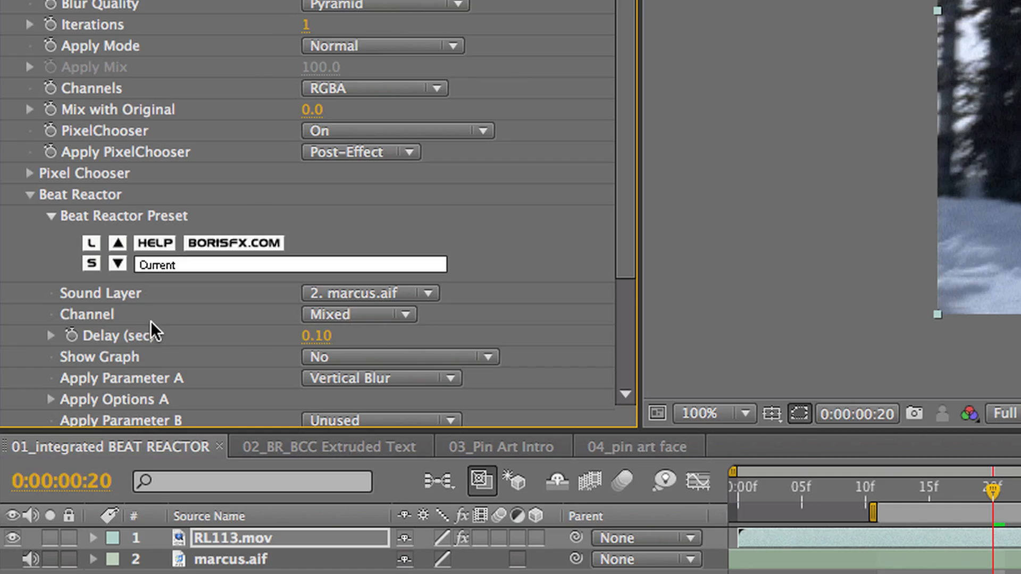
scroll("down", 3)
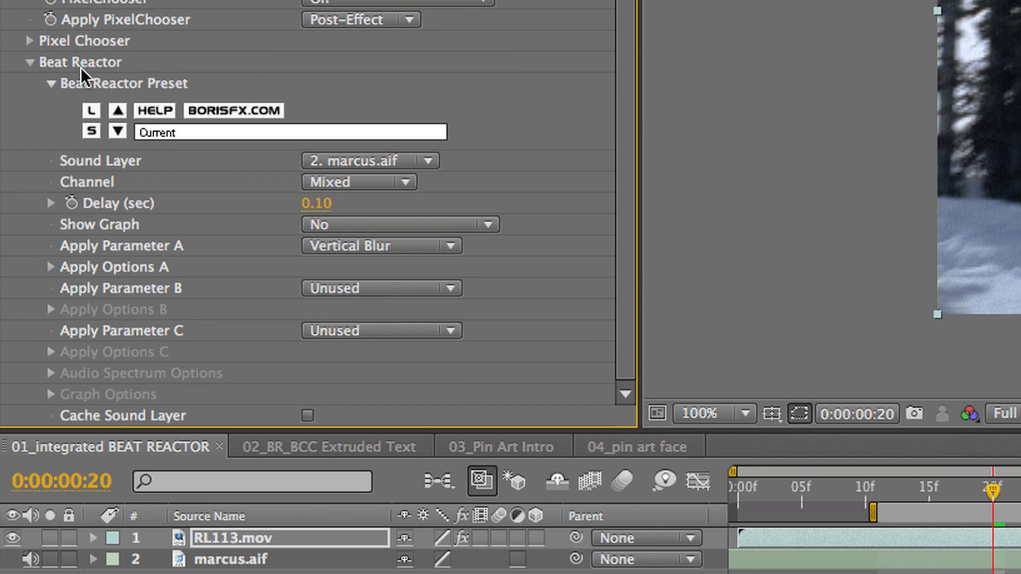
mouse_move(368, 160)
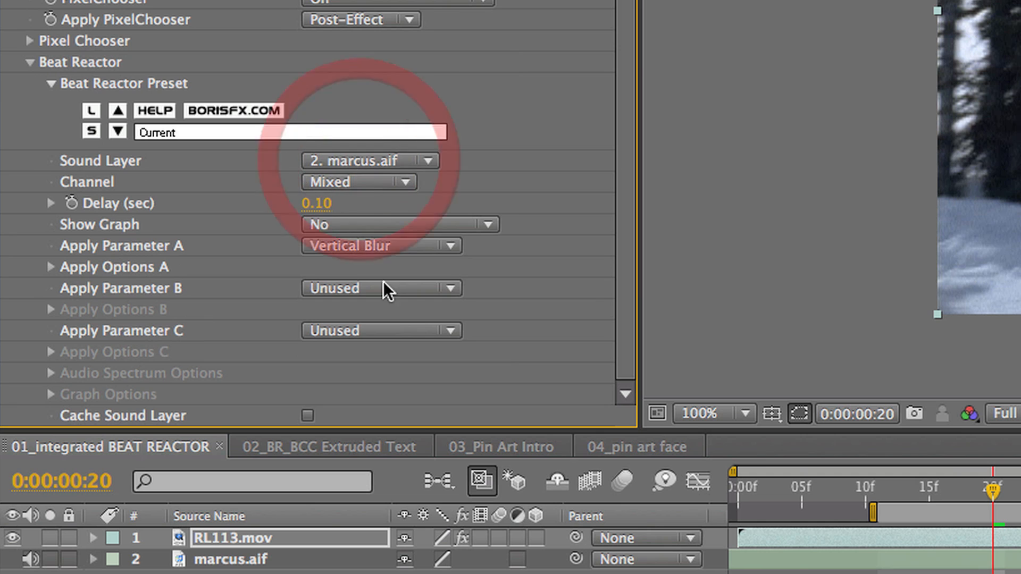
left_click(397, 224)
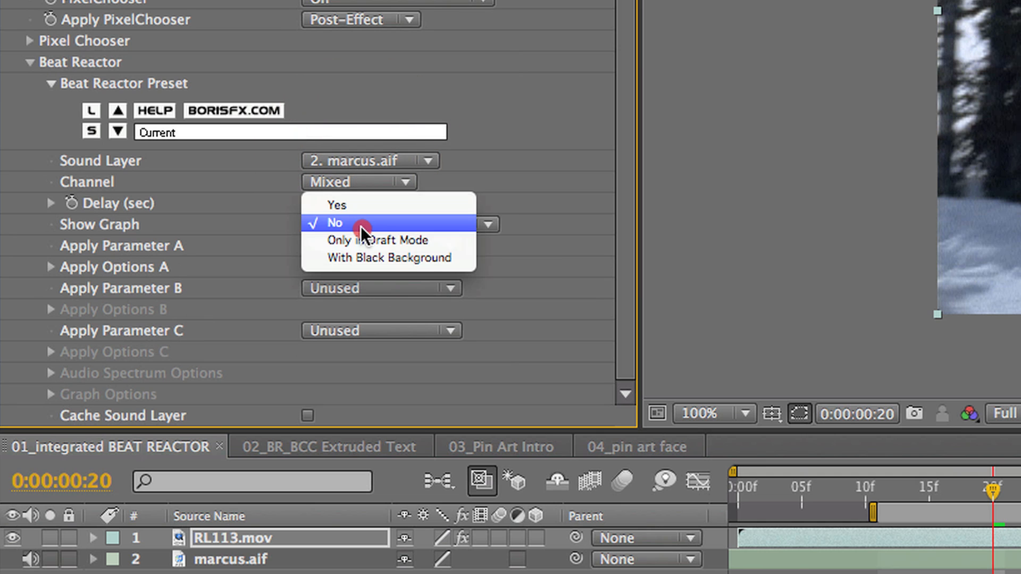
left_click(337, 204)
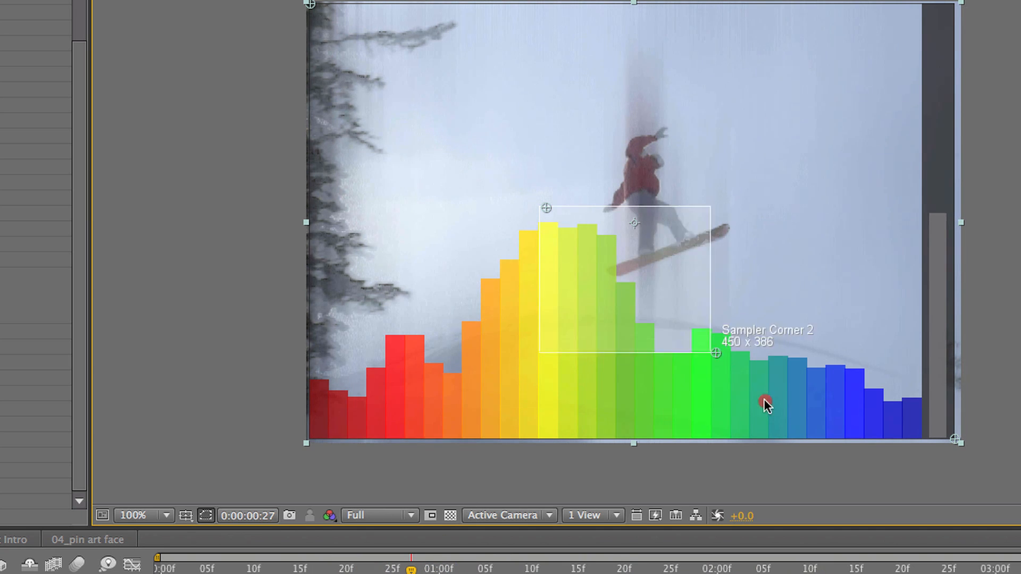
Shrink Sampler Corner 2 to the tallest yellow-green bars, then set Show Graph back to No.
left_click_drag(715, 353, 628, 303)
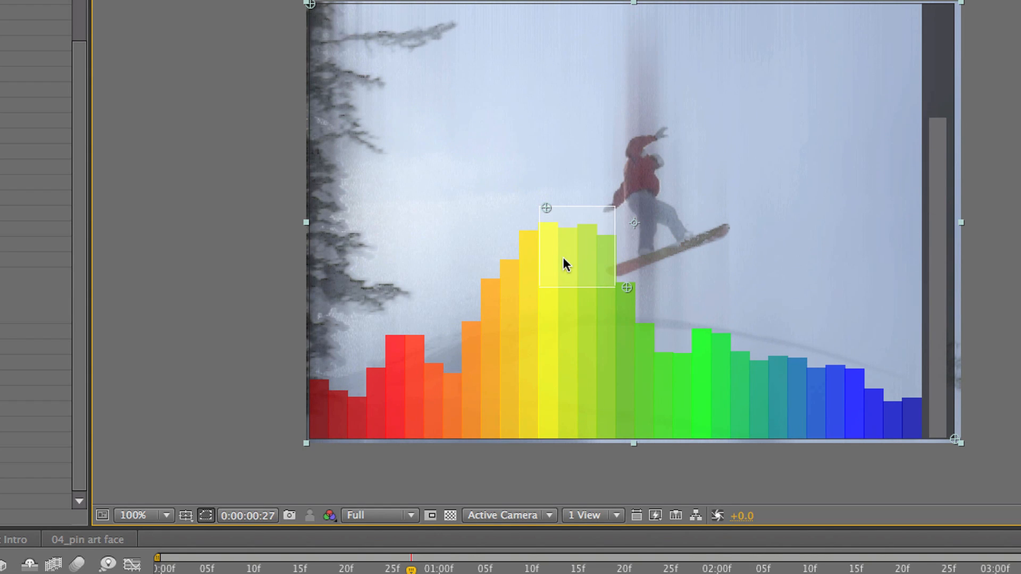
mouse_move(575, 286)
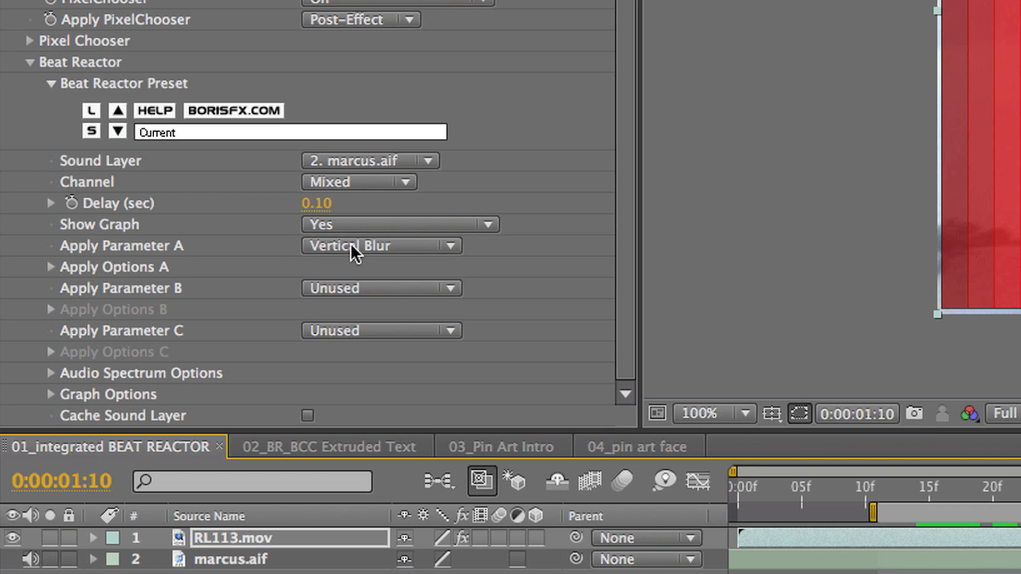
left_click(381, 245)
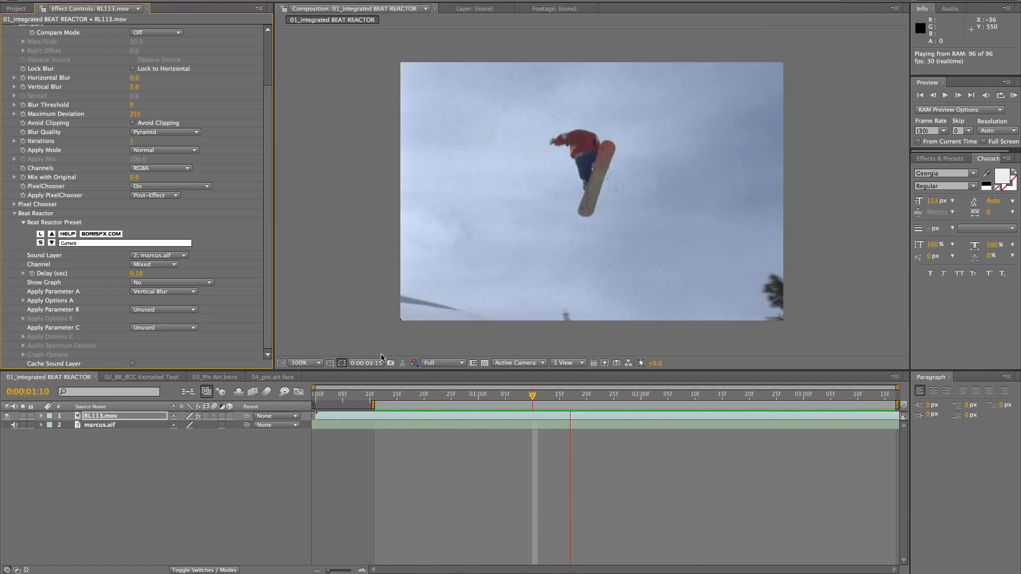
Preview a mid-clip frame, then set Apply Parameter A back to Vertical Blur.
left_click(488, 394)
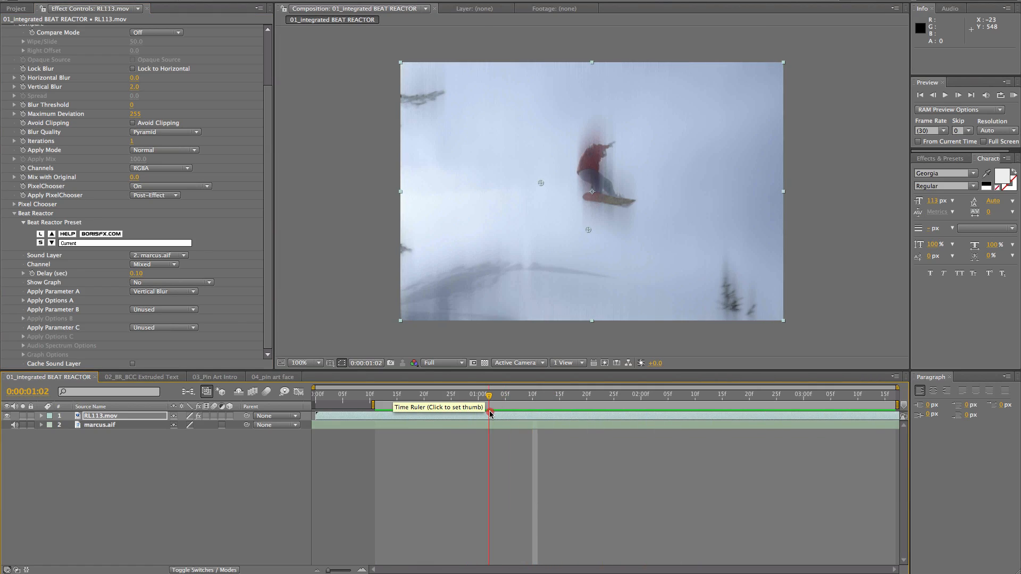
left_click(163, 291)
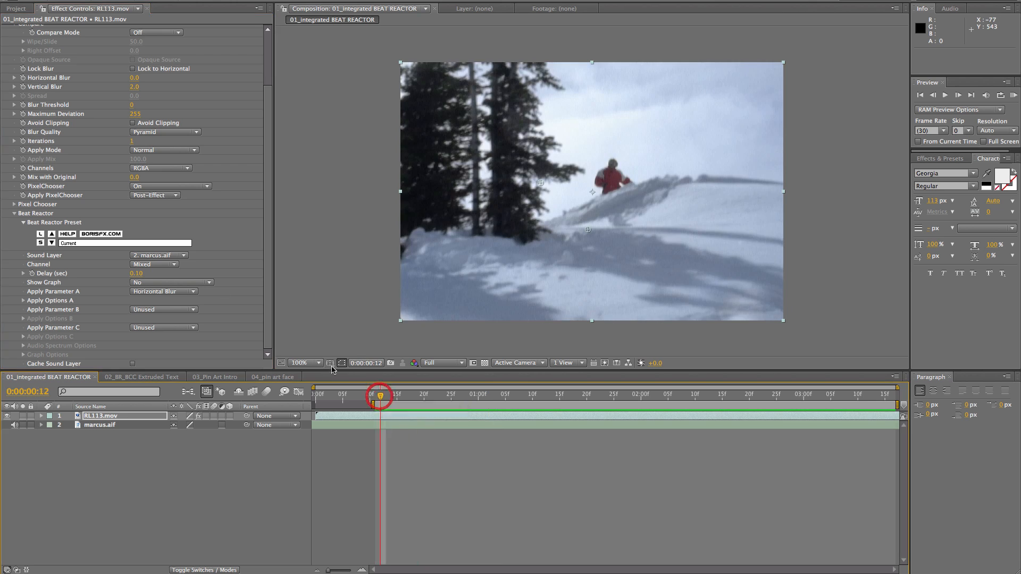
left_click(170, 282)
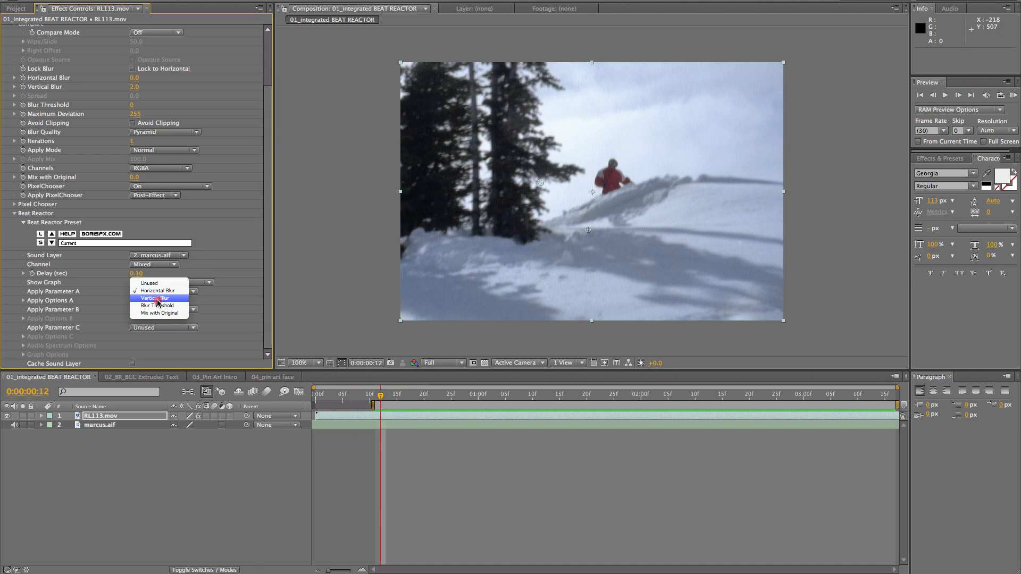
left_click(156, 298)
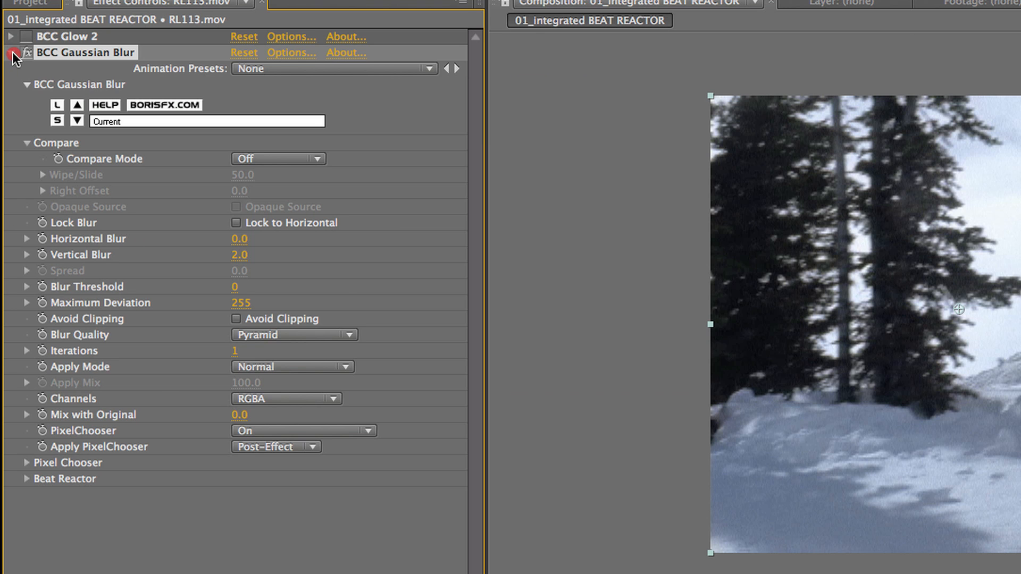
Collapse BCC Gaussian Blur, expand BCC Glow 2 driving Glow Intensity from marcus.aif, and fold Motion Tracker.
left_click(10, 52)
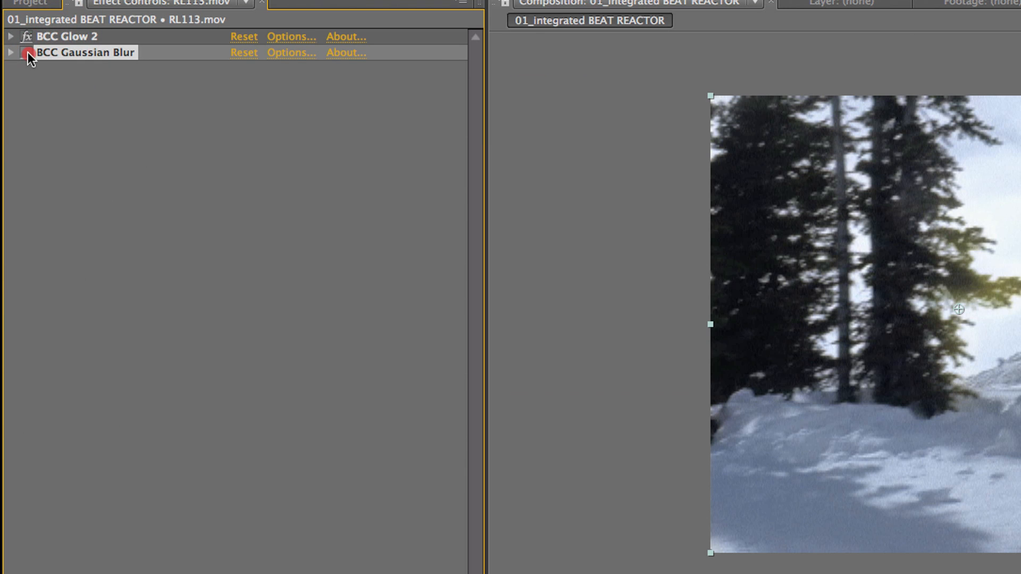
left_click(10, 36)
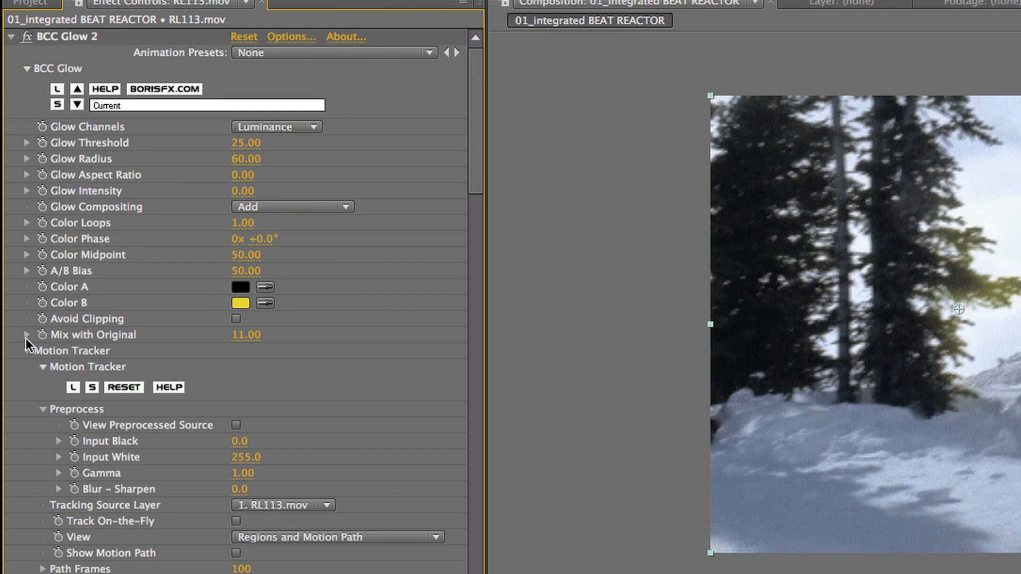
mouse_move(199, 491)
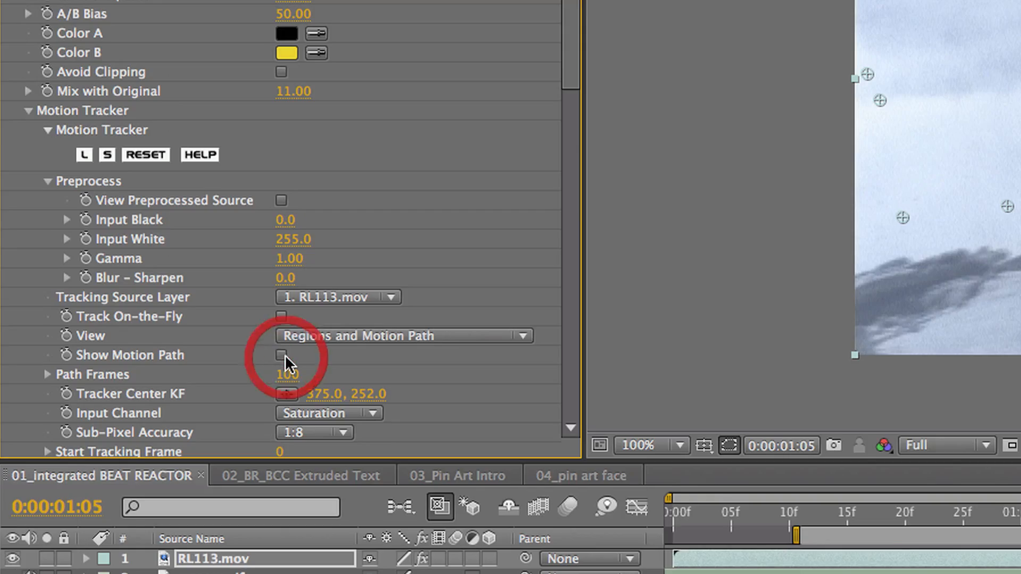
left_click(29, 109)
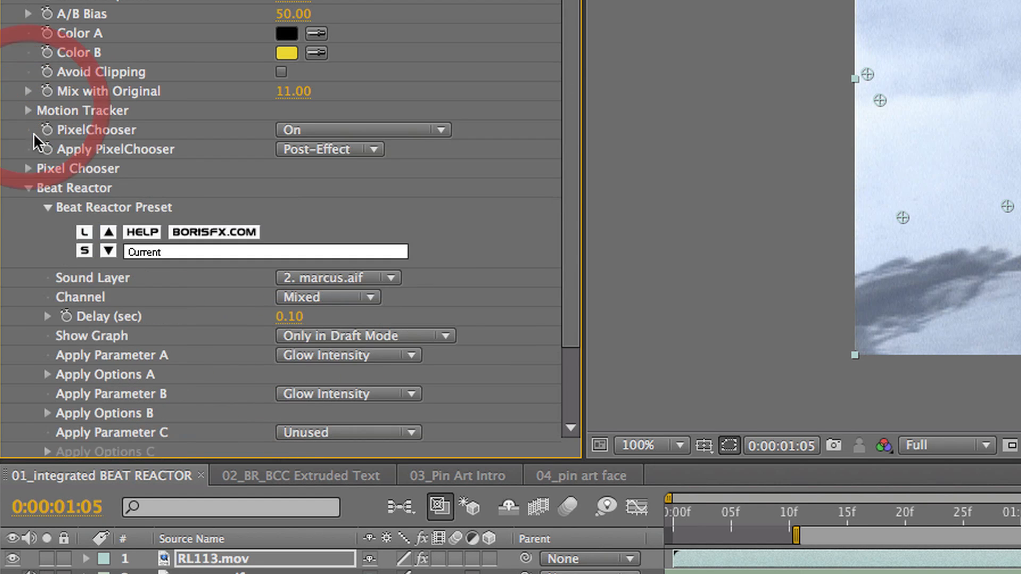
Expand Apply Options A to reach the sampler controls for the low-frequency bars.
scroll("down", 3)
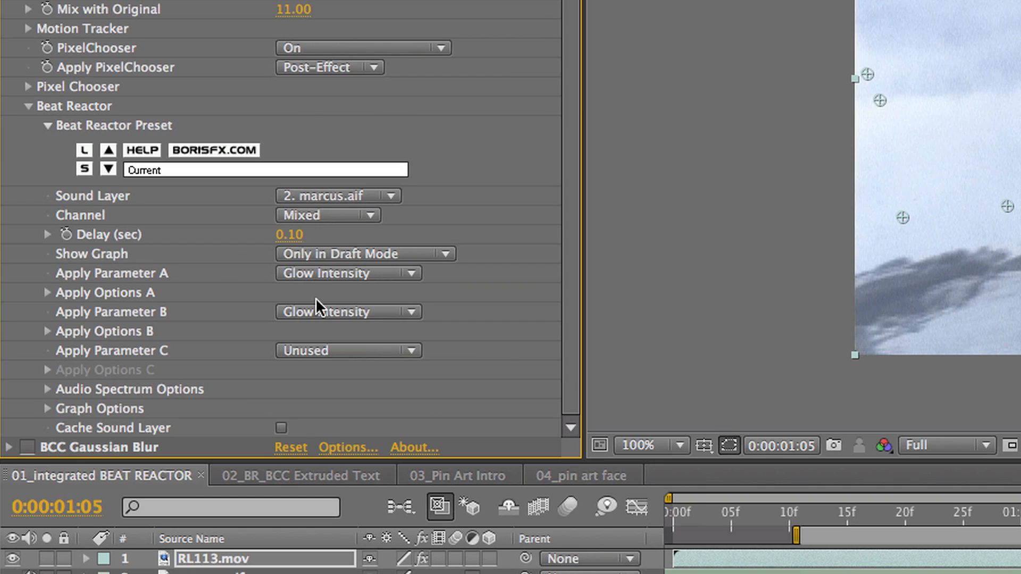
mouse_move(326, 199)
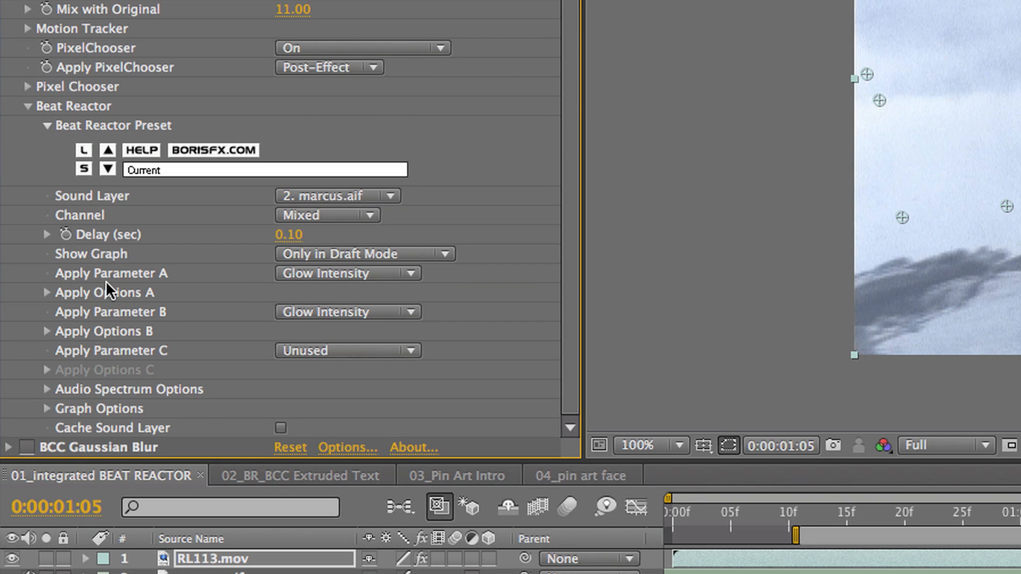
mouse_move(334, 312)
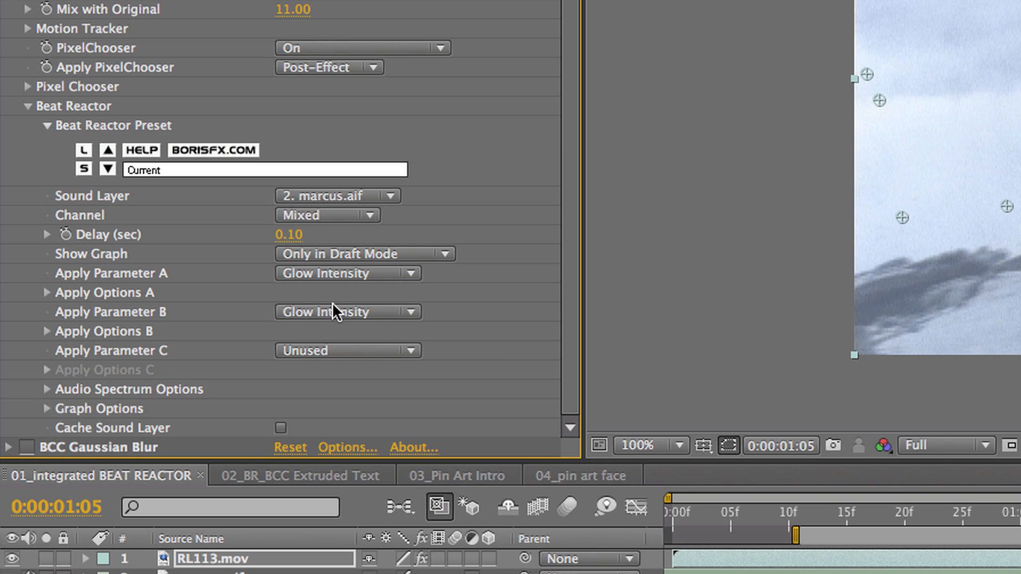
left_click(47, 292)
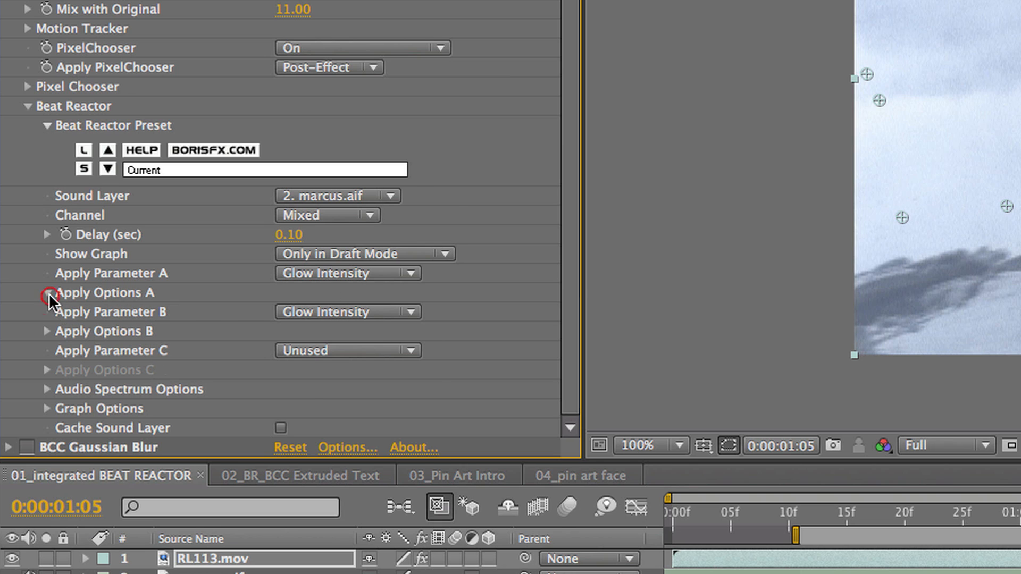
left_click(47, 293)
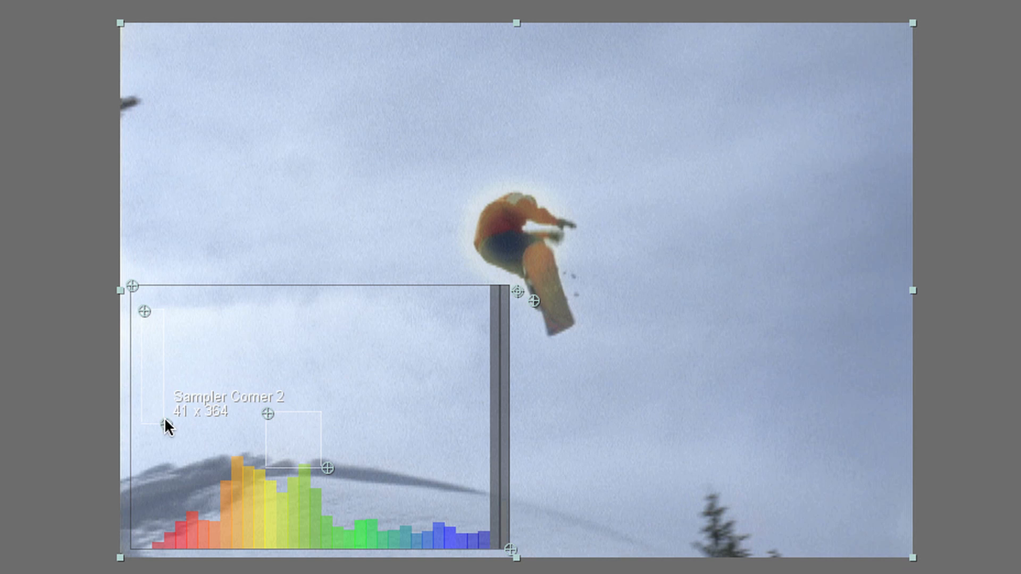
mouse_move(132, 314)
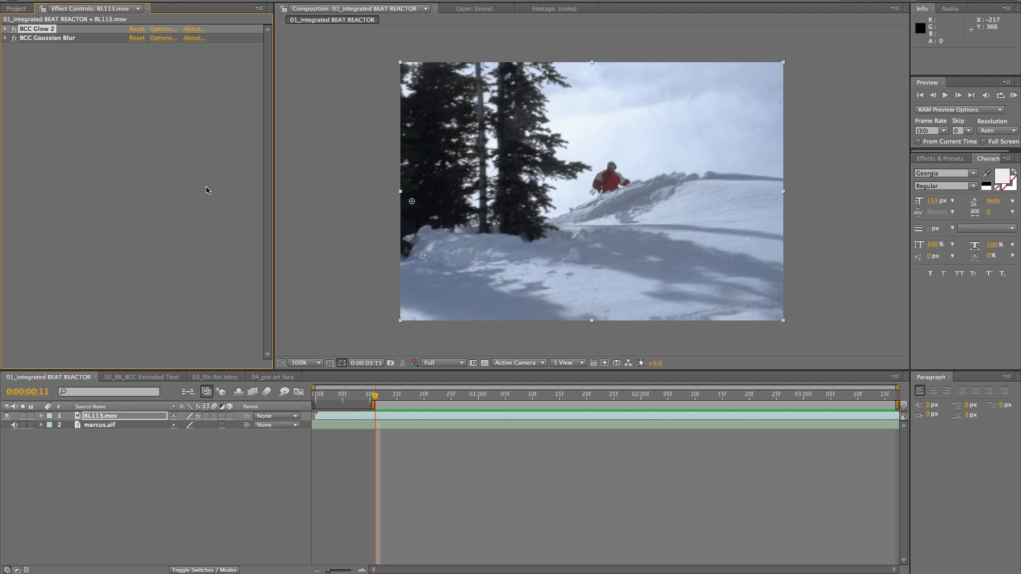
Switch to the 02_BR_BCC Extruded Text composition and move the playhead about one second in.
left_click(142, 377)
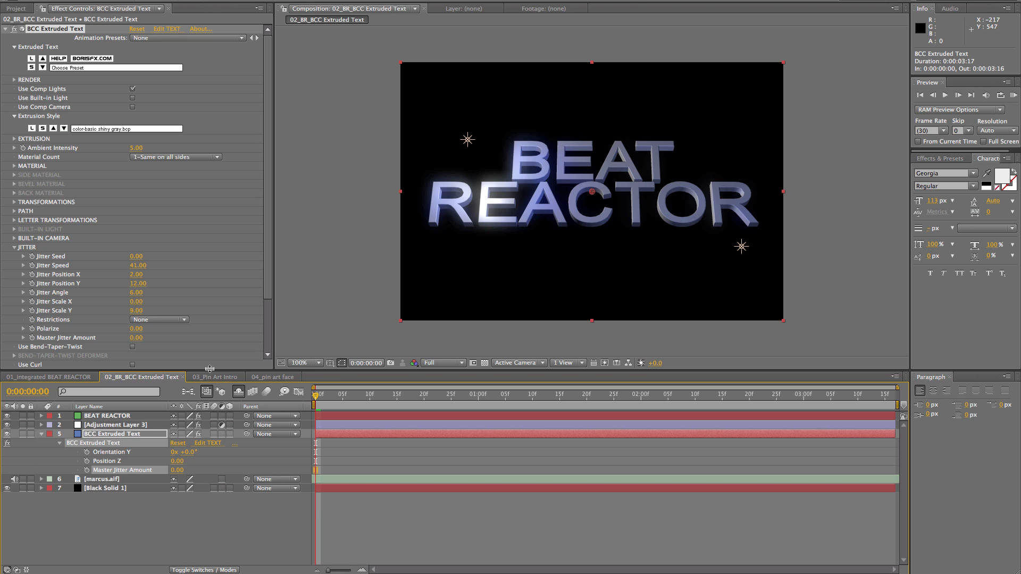
mouse_move(317, 395)
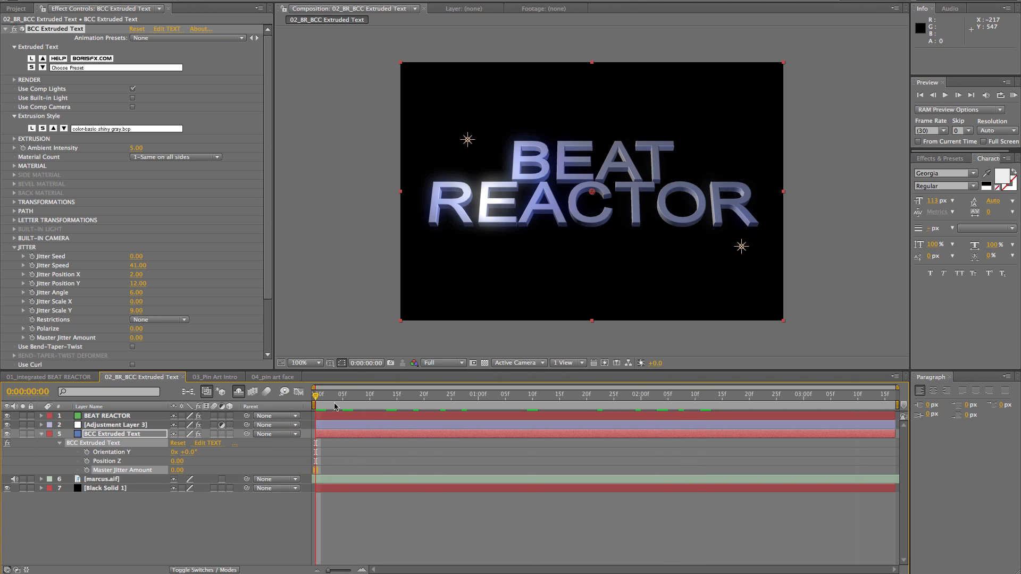
left_click(503, 395)
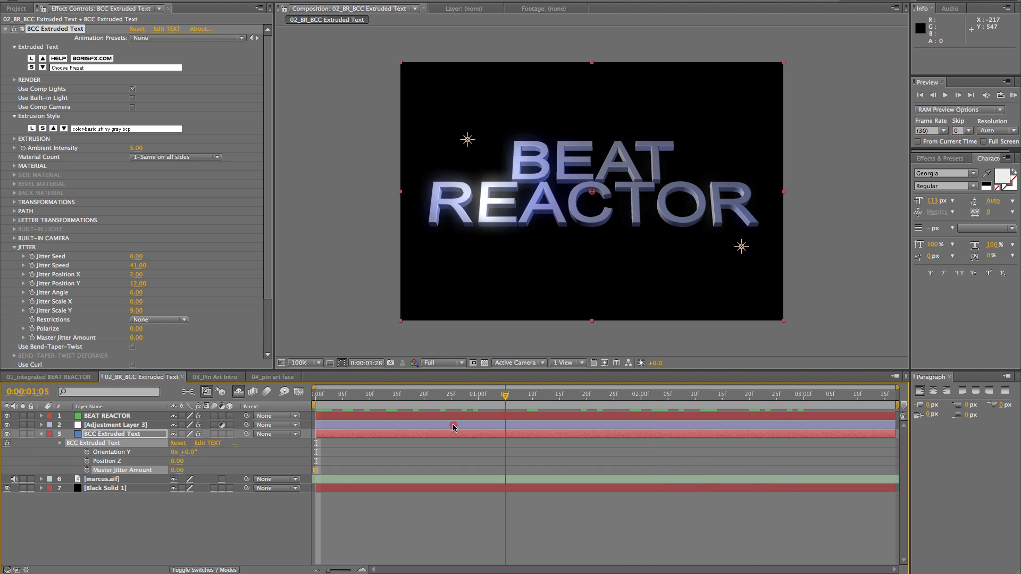
left_click(316, 393)
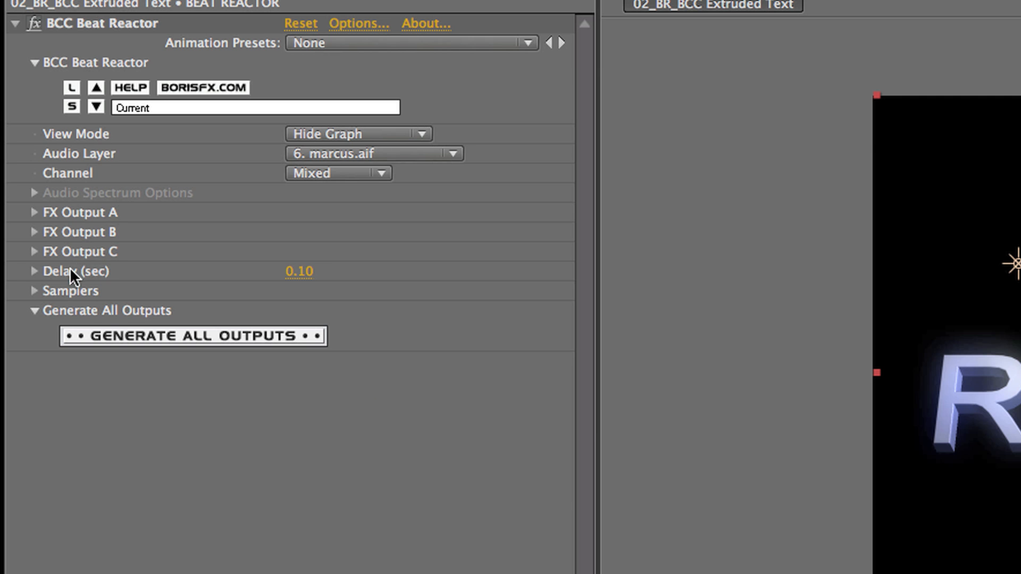
mouse_move(34, 218)
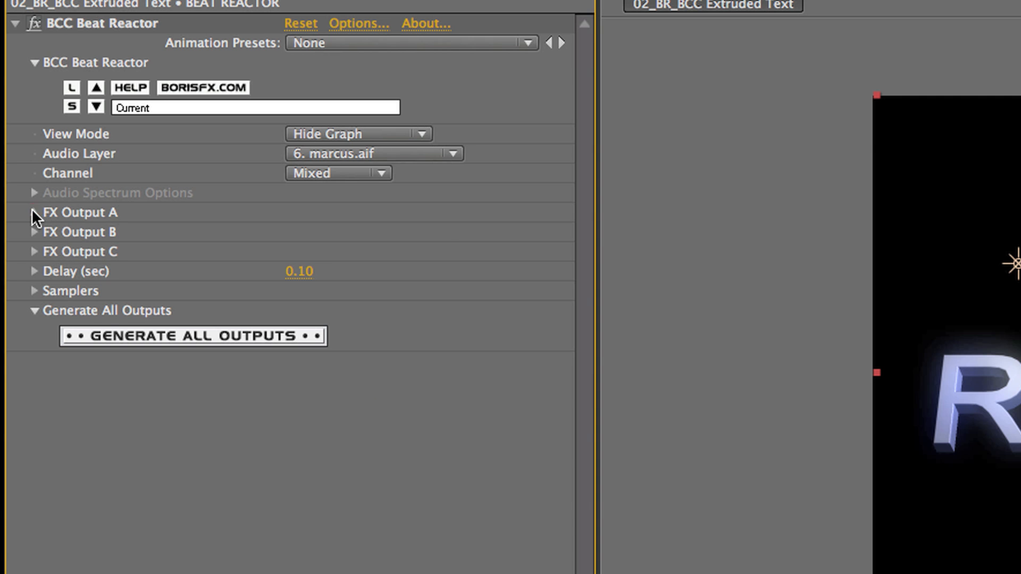
Expand FX Output A and generate its keyframes from marcus.aif, confirming the success message.
left_click(33, 212)
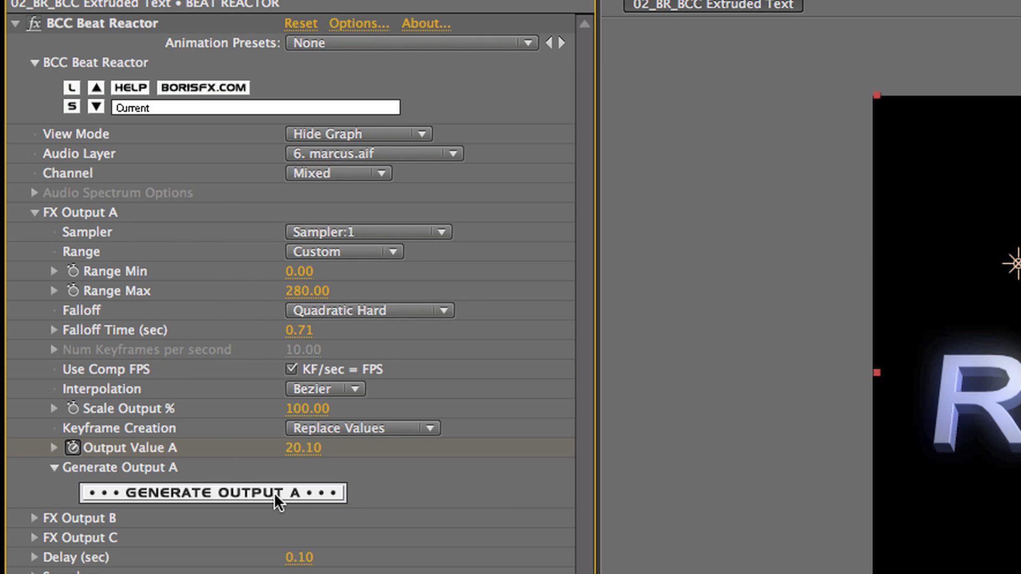
mouse_move(323, 269)
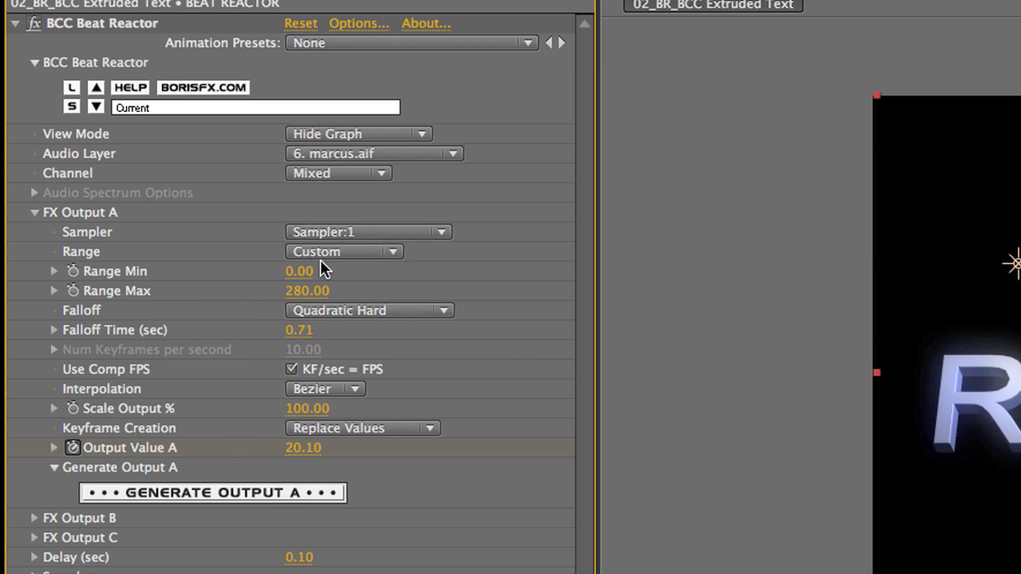
left_click(373, 153)
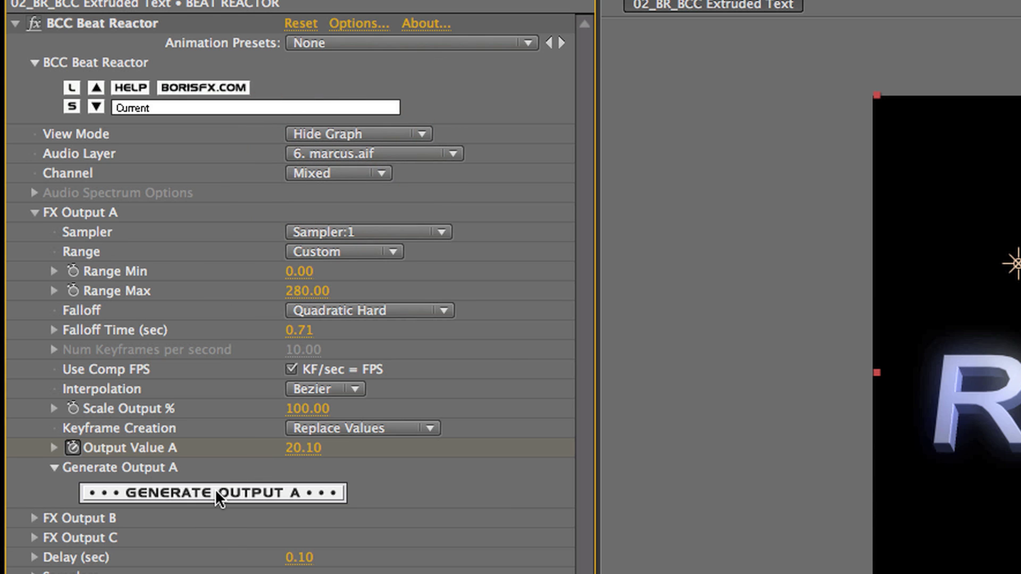
left_click(212, 493)
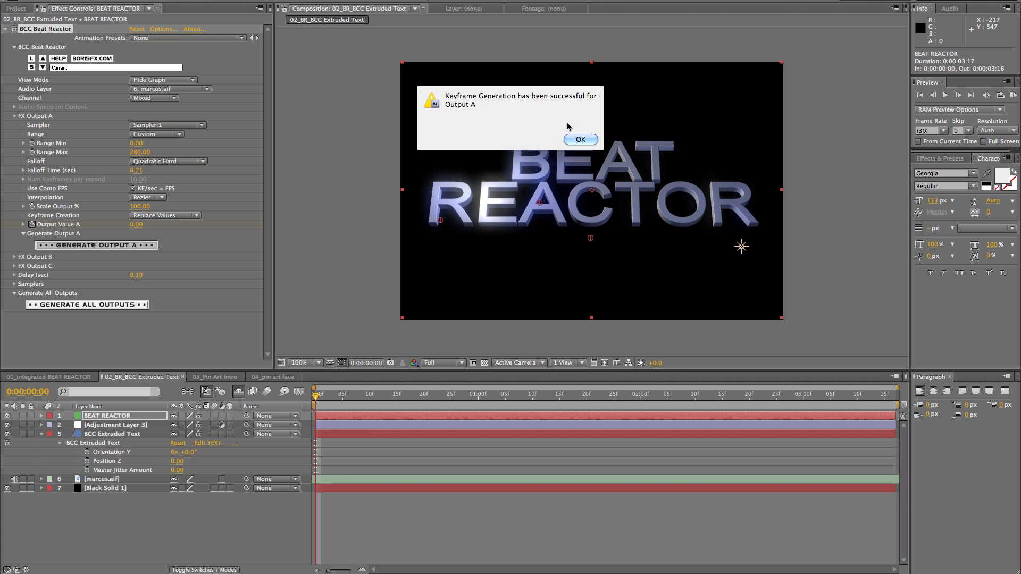
left_click(579, 139)
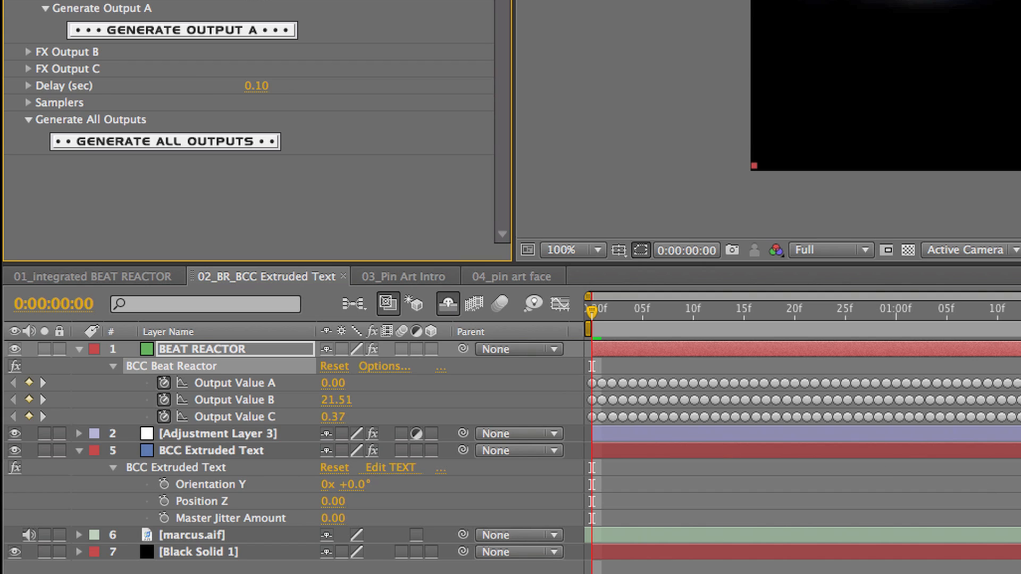
mouse_move(491, 469)
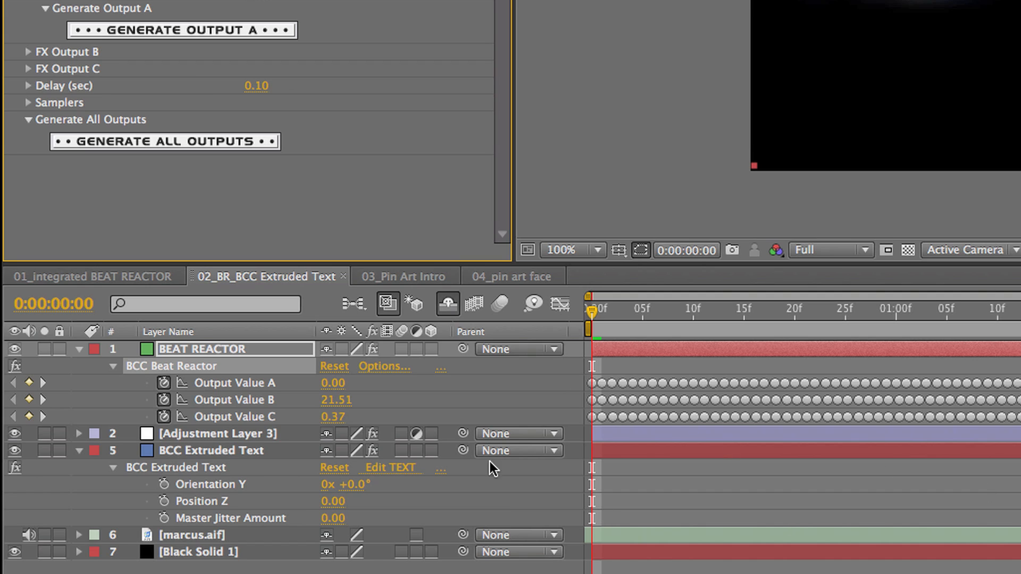
mouse_move(114, 400)
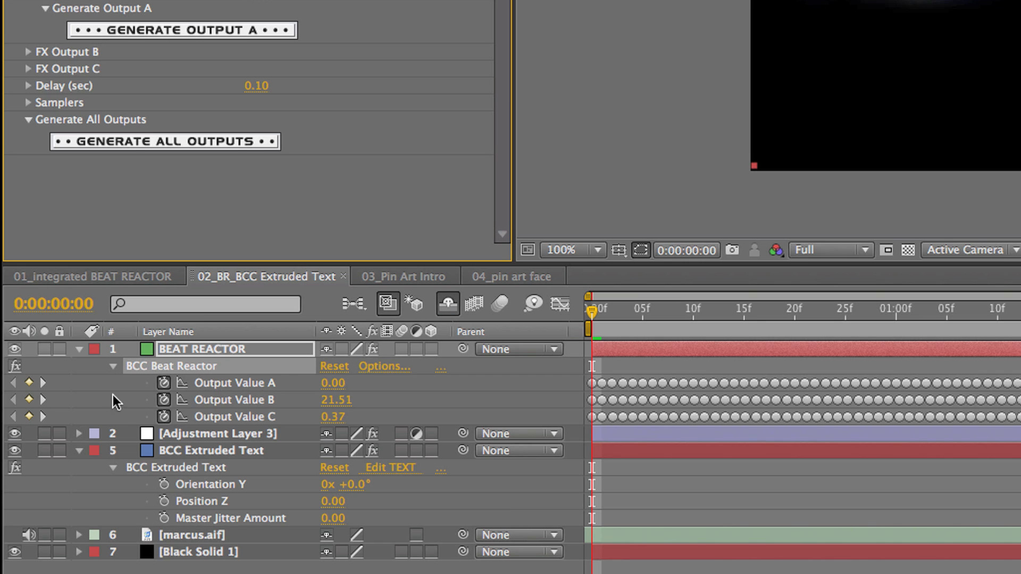
mouse_move(537, 325)
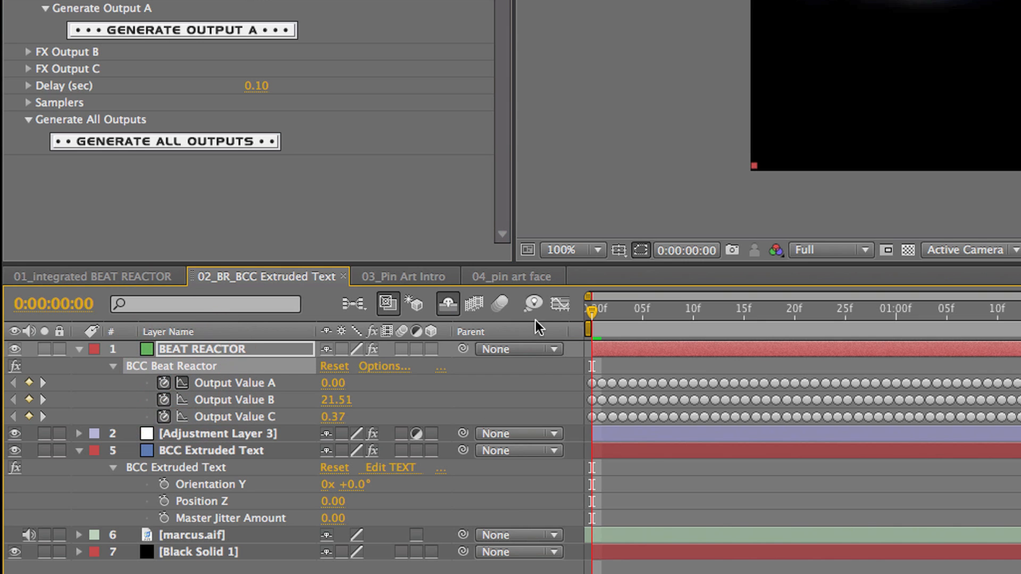
Show the Output Value A keyframes as a value curve in the Graph Editor.
left_click(556, 306)
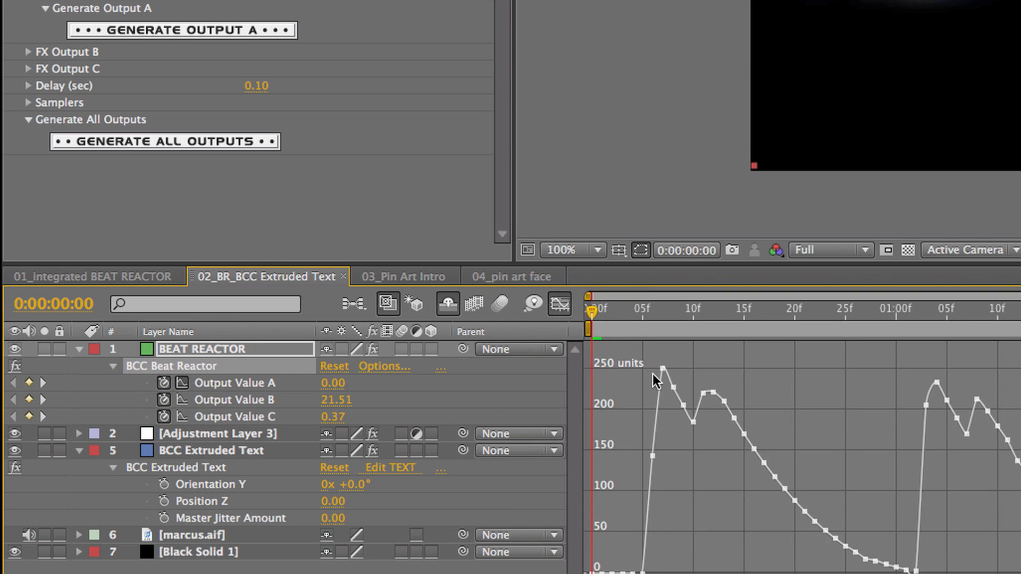
mouse_move(662, 464)
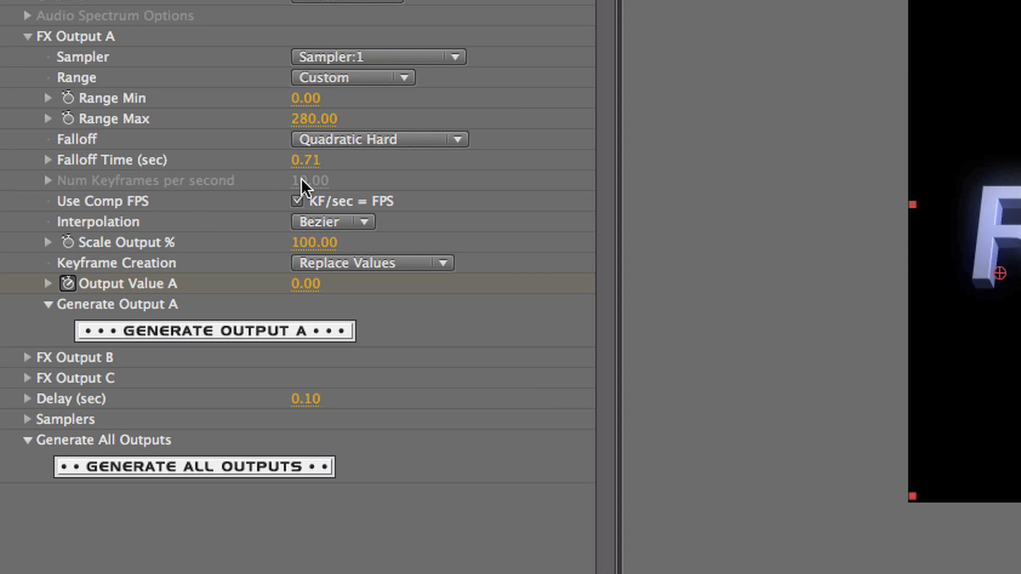
Regenerate Output A keyframes with Linear falloff, then with Sustain falloff.
left_click(380, 138)
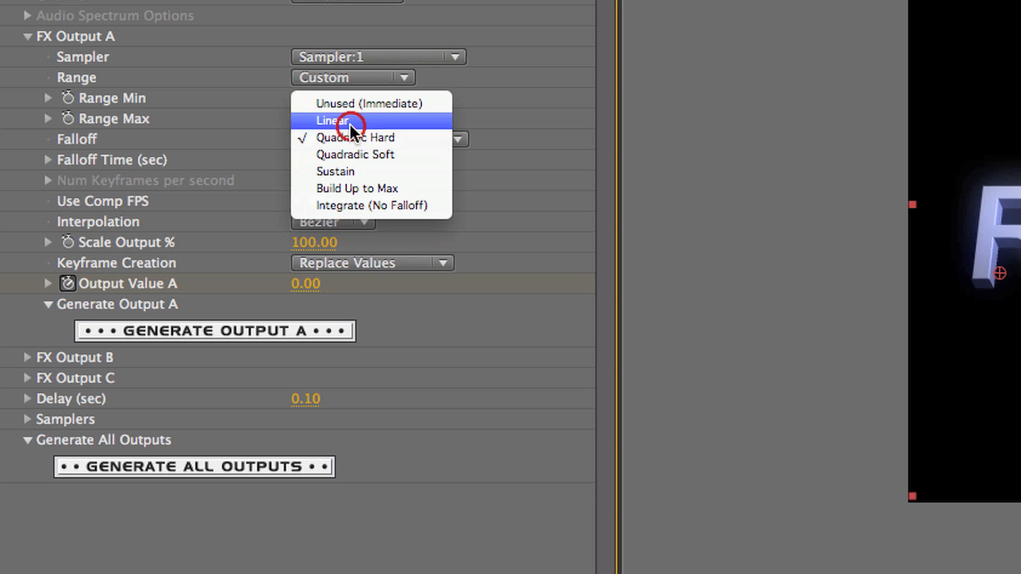
left_click(332, 120)
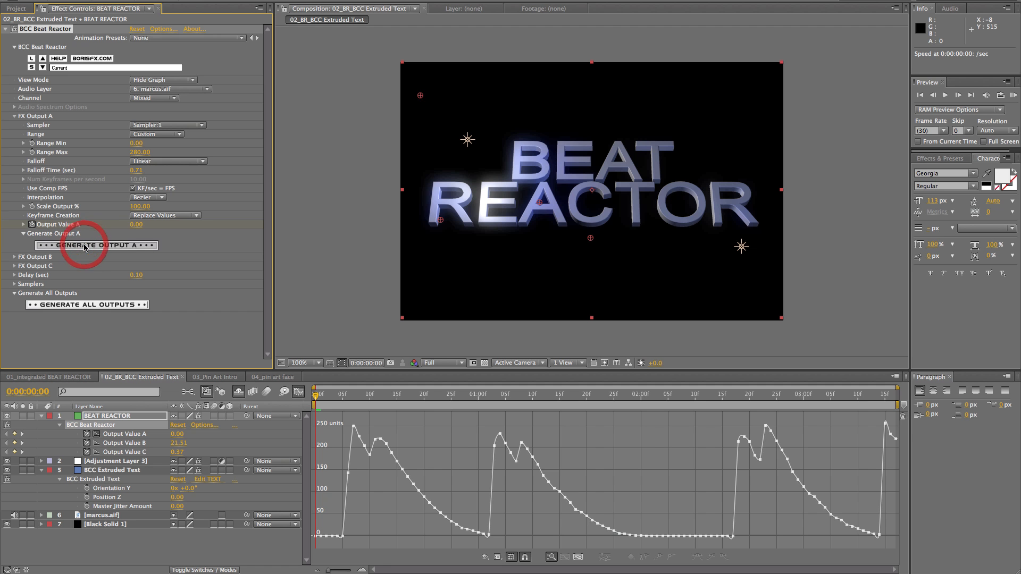
left_click(95, 244)
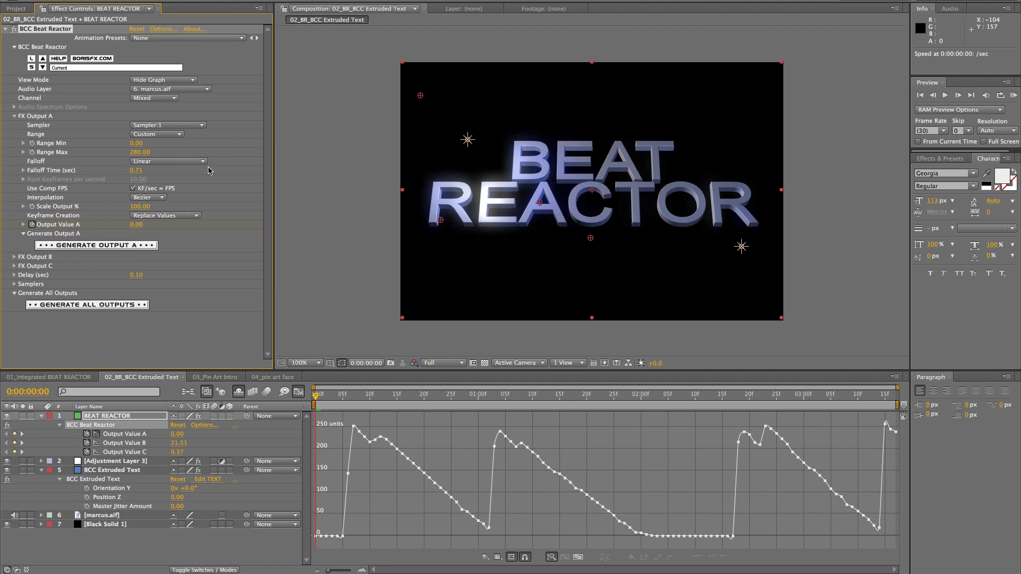
left_click(166, 161)
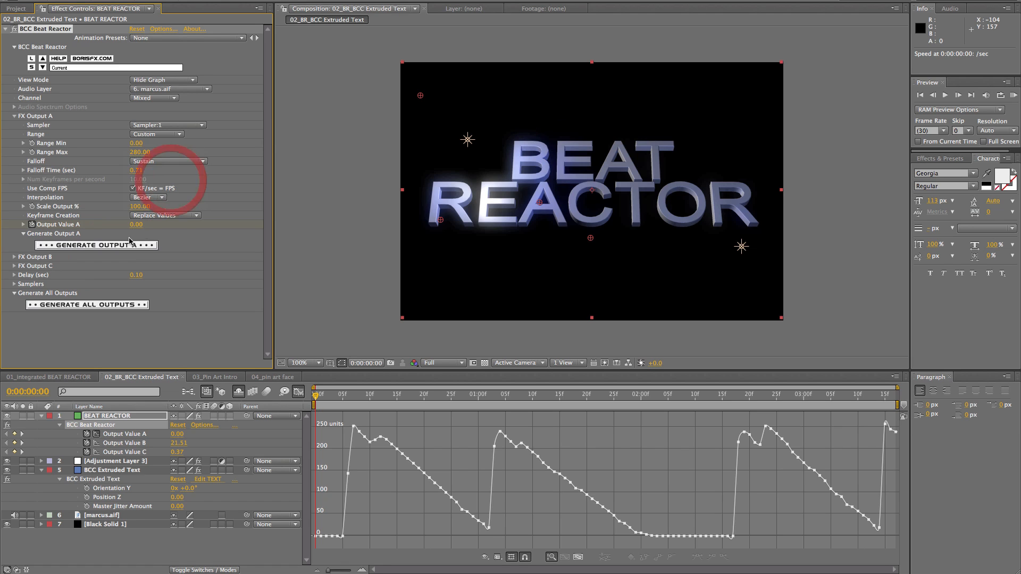
left_click(95, 245)
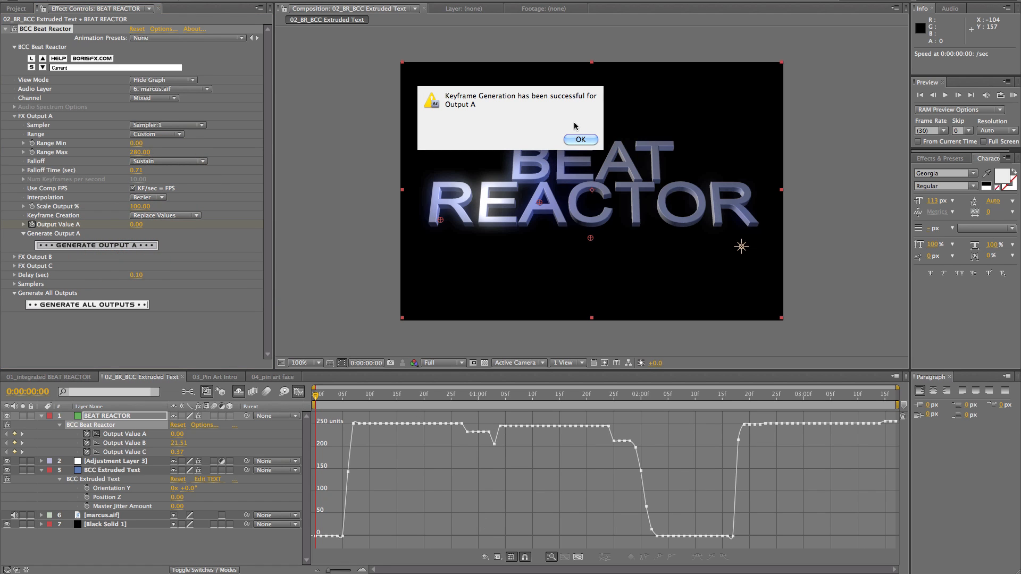
left_click(578, 139)
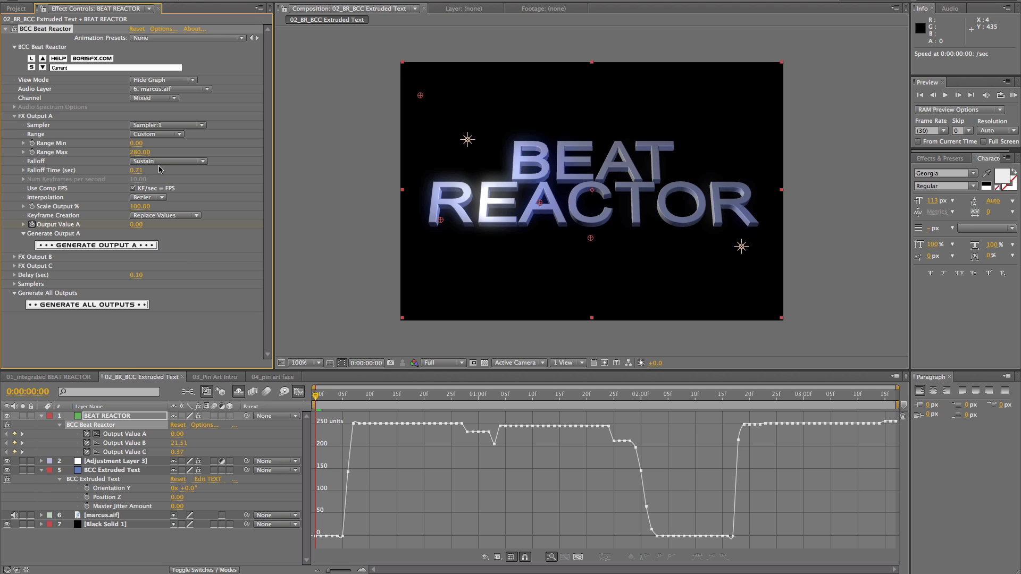
mouse_move(160, 167)
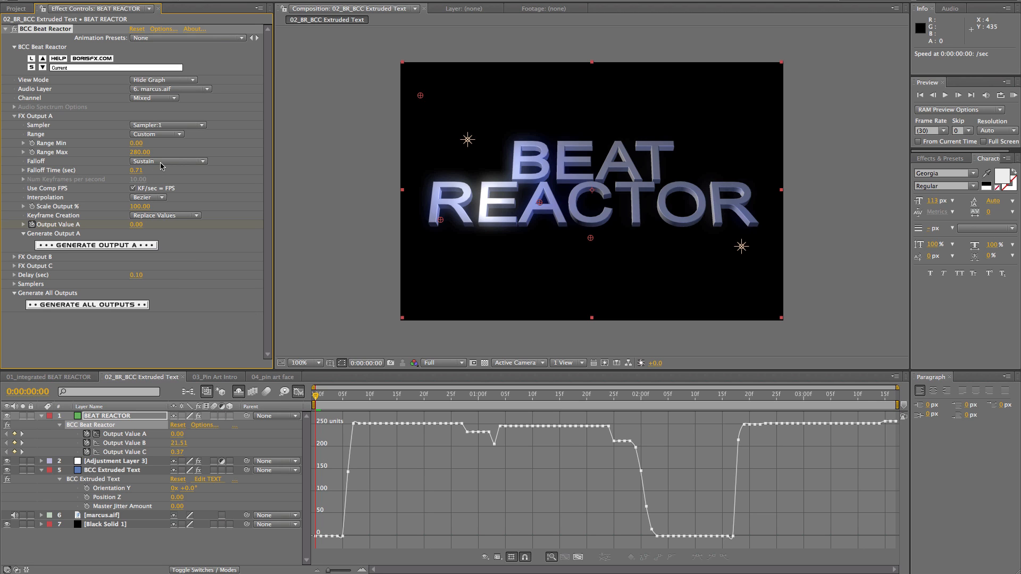
Regenerate Output A with Quadratic Hard falloff and select the BCC Extruded Text effect.
left_click(167, 161)
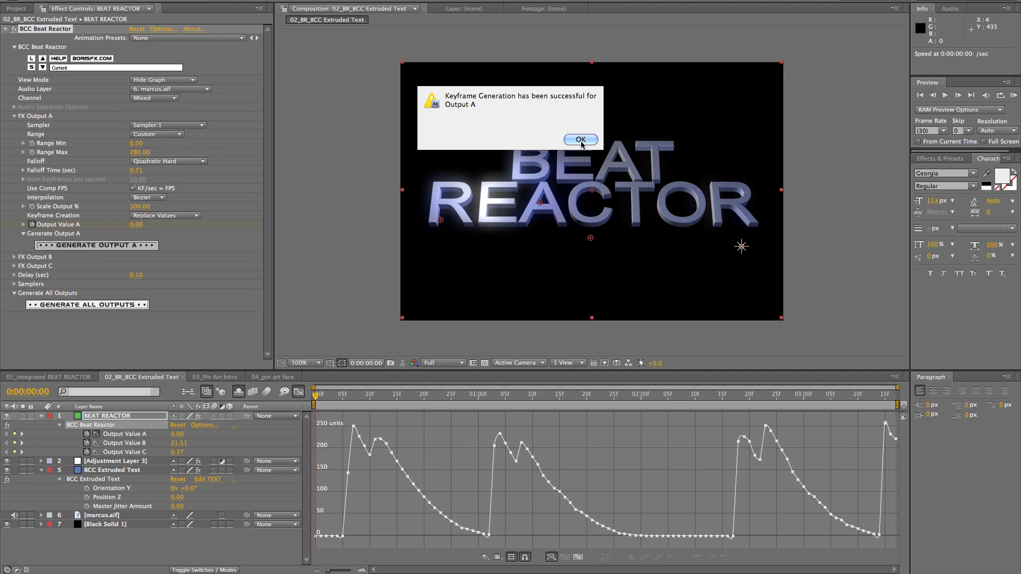
left_click(579, 140)
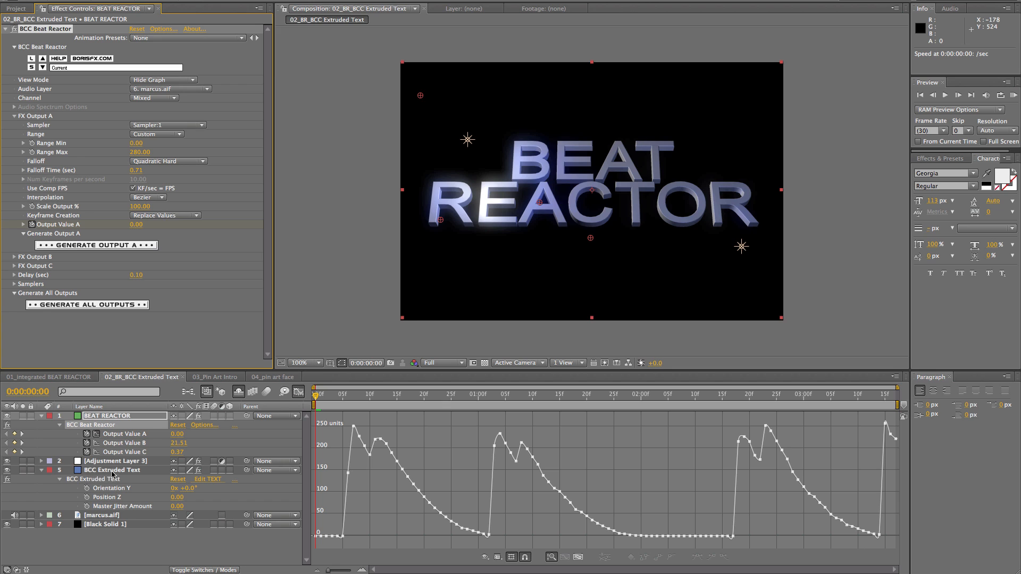
left_click(110, 470)
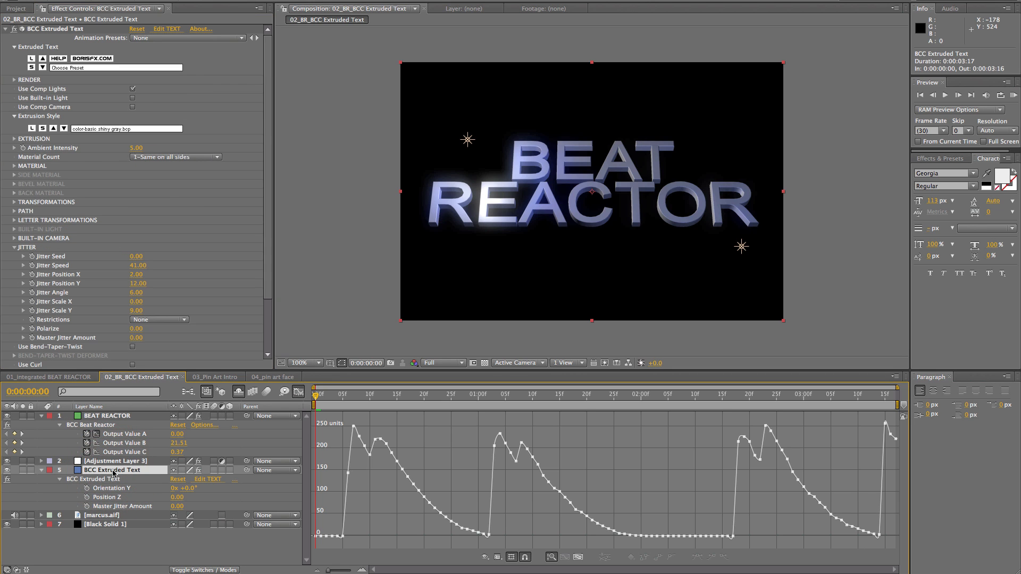
Add expressions to Position Z and Master Jitter Amount and pick-whip one to a Beat Reactor Output Value.
scroll("down", 3)
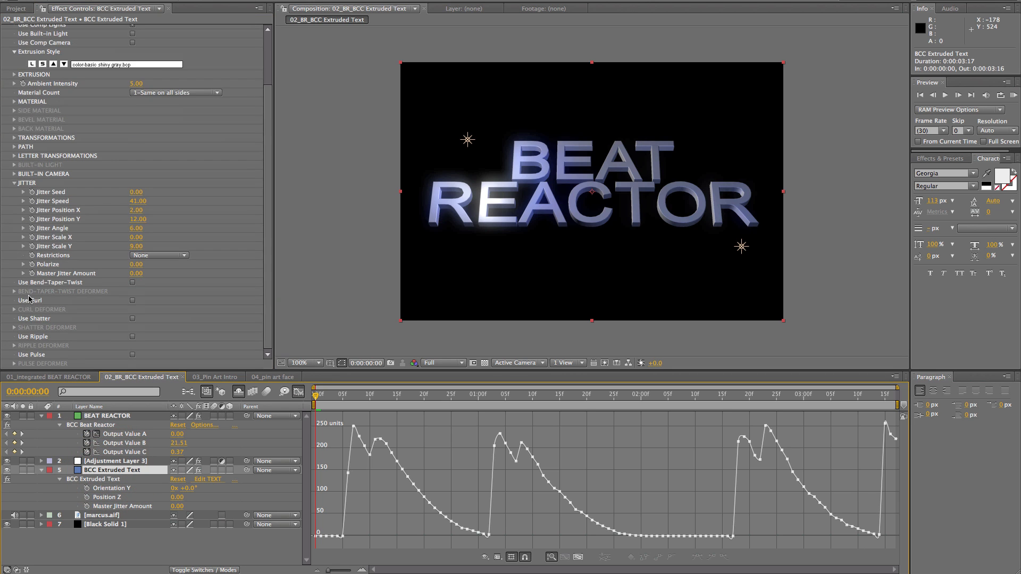
mouse_move(106, 442)
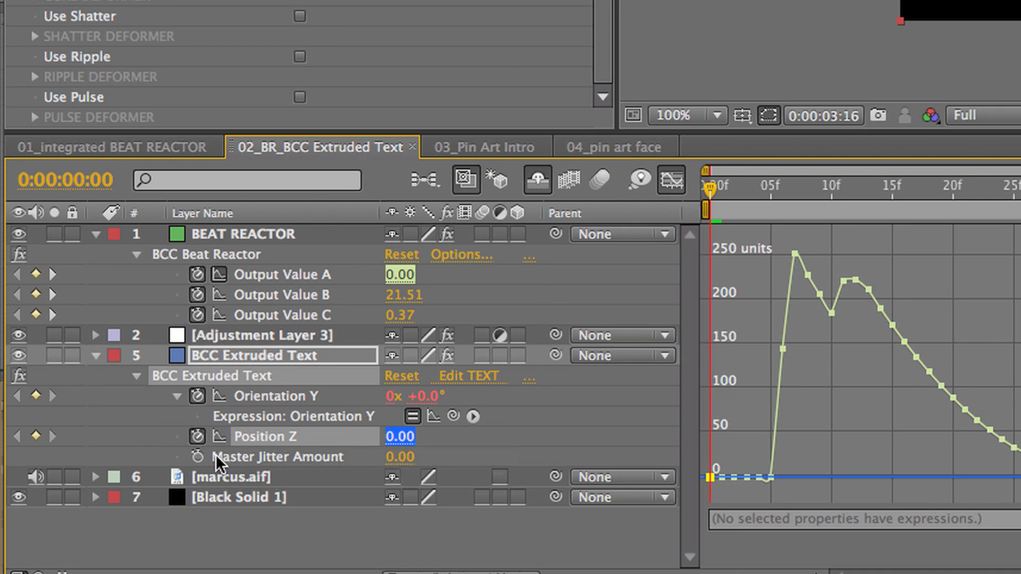
left_click(195, 456)
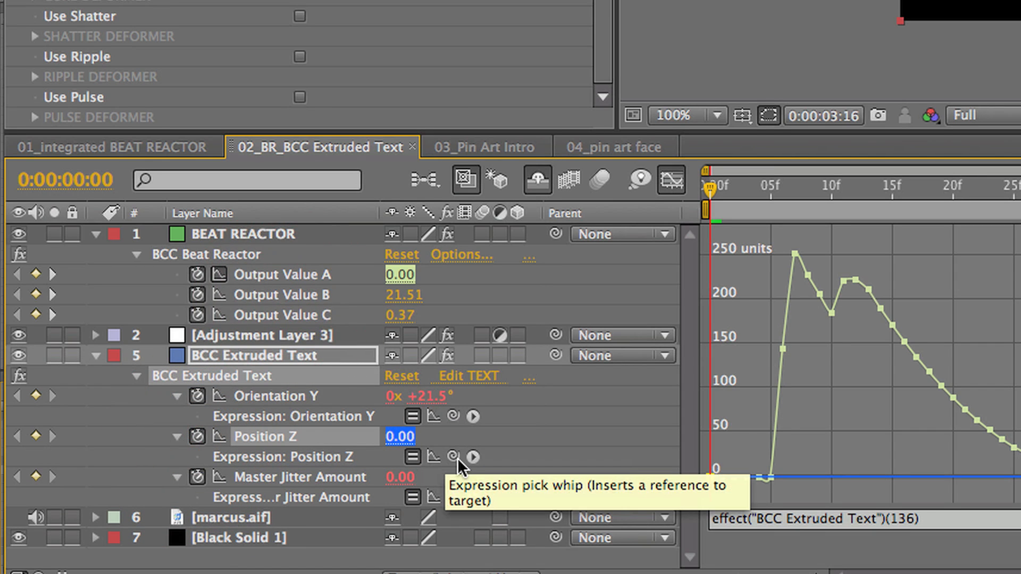
left_click_drag(454, 456, 397, 396)
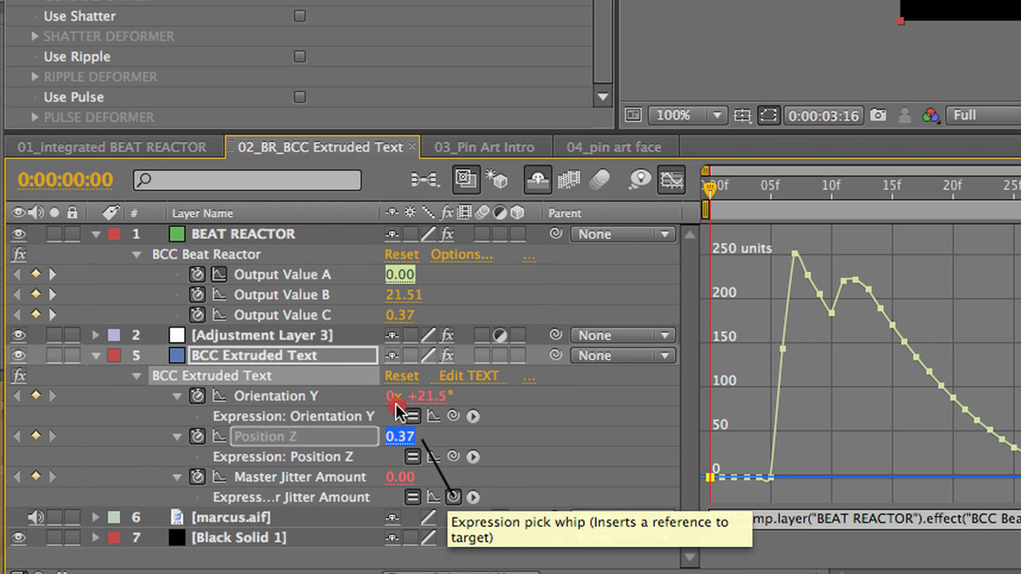